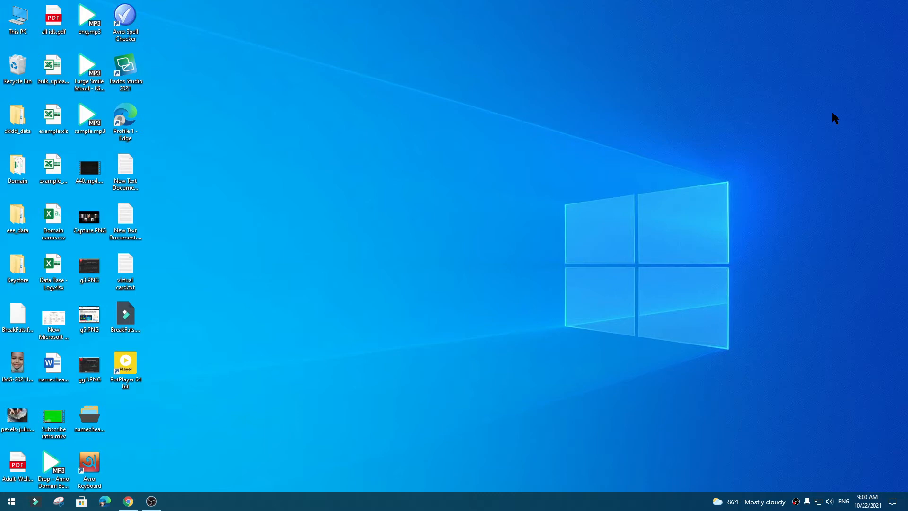
mouse_move(755, 193)
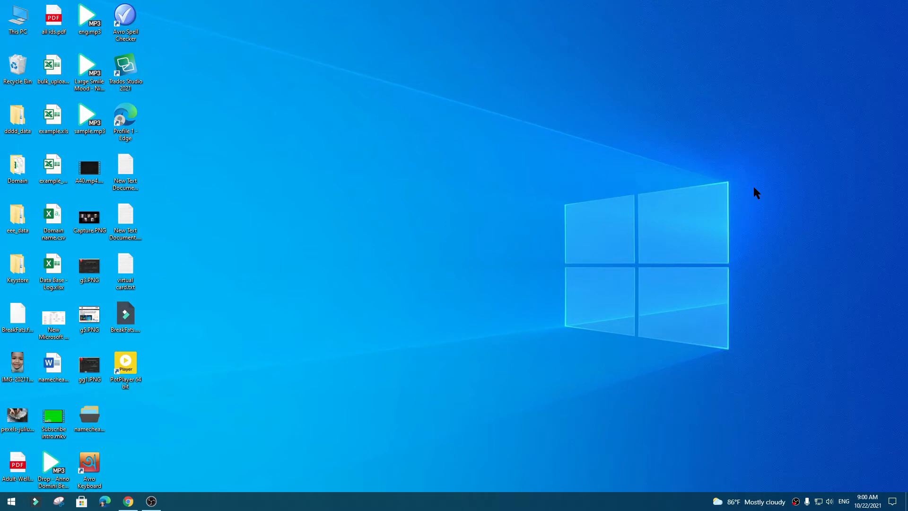
mouse_move(615, 277)
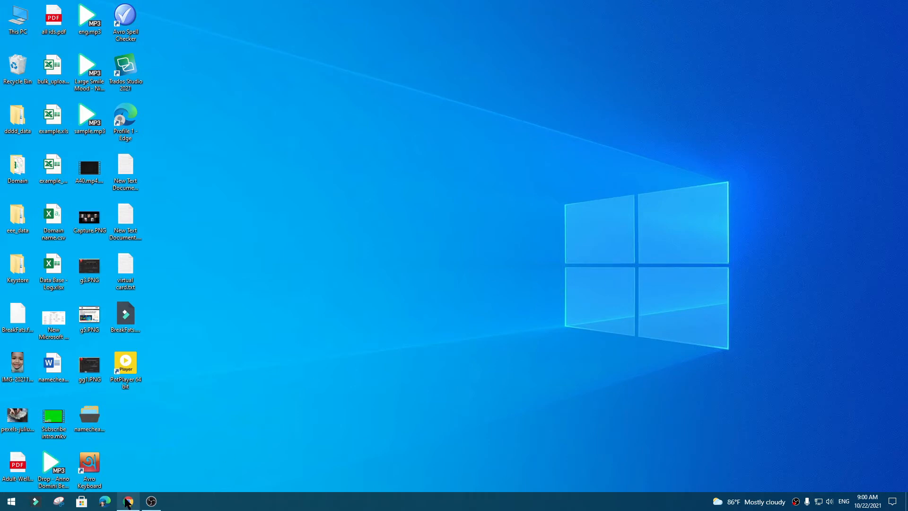
Launch Chrome and go to kombinator.org
left_click(127, 502)
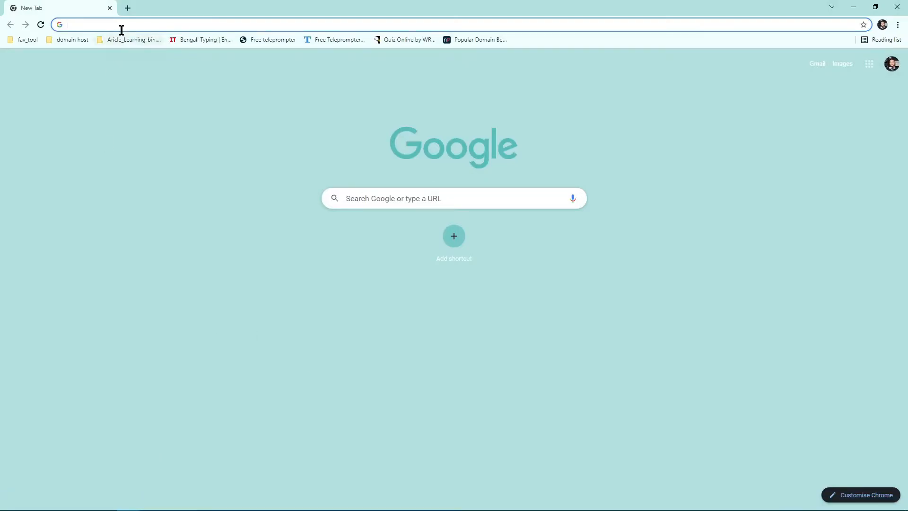
type("kombinator.org")
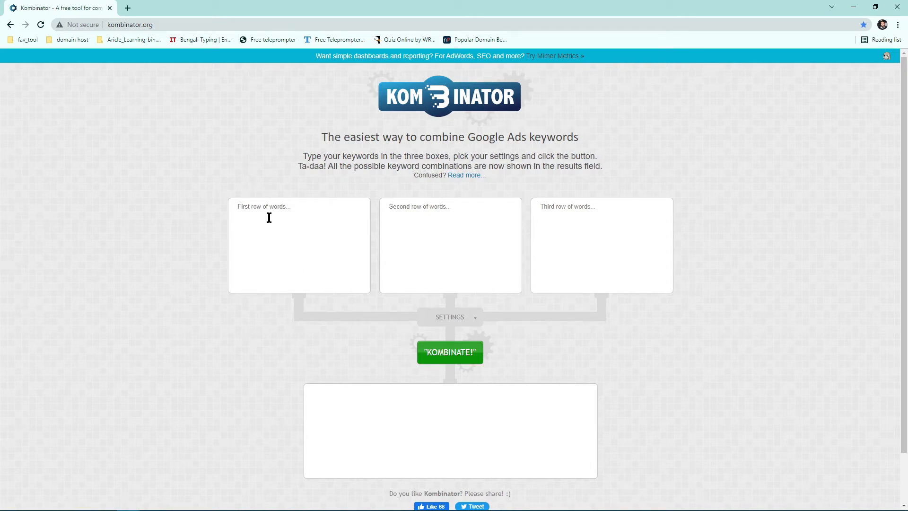
mouse_move(444, 90)
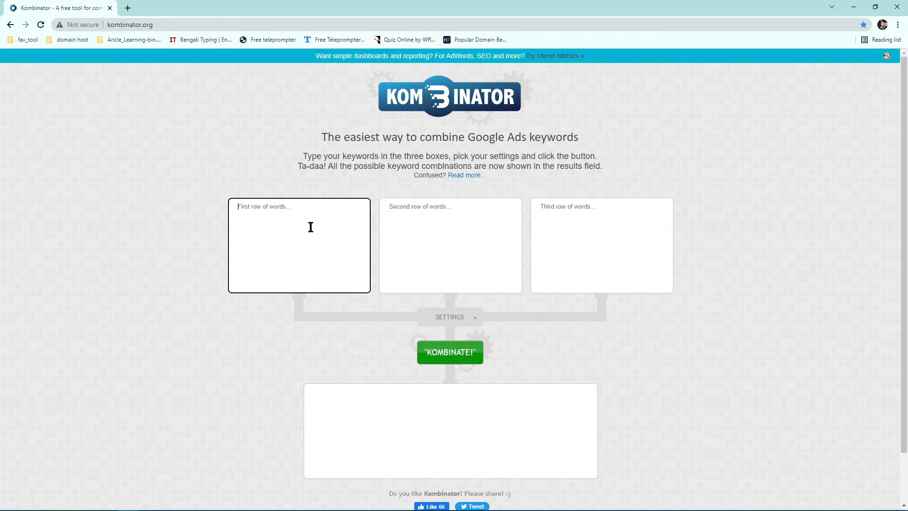
Enter Gold, domain, name, cargo, voice, computer and the rest in Kombinator's first word row
type("Gold")
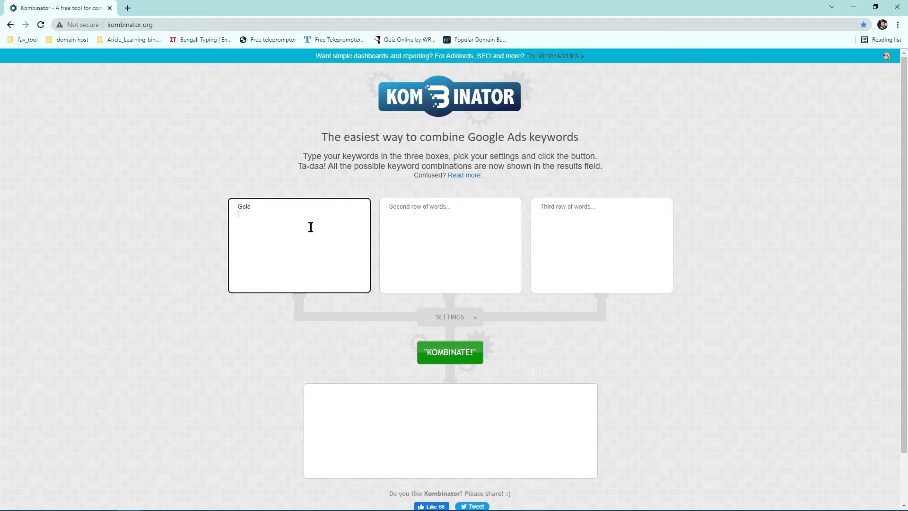
type("domain")
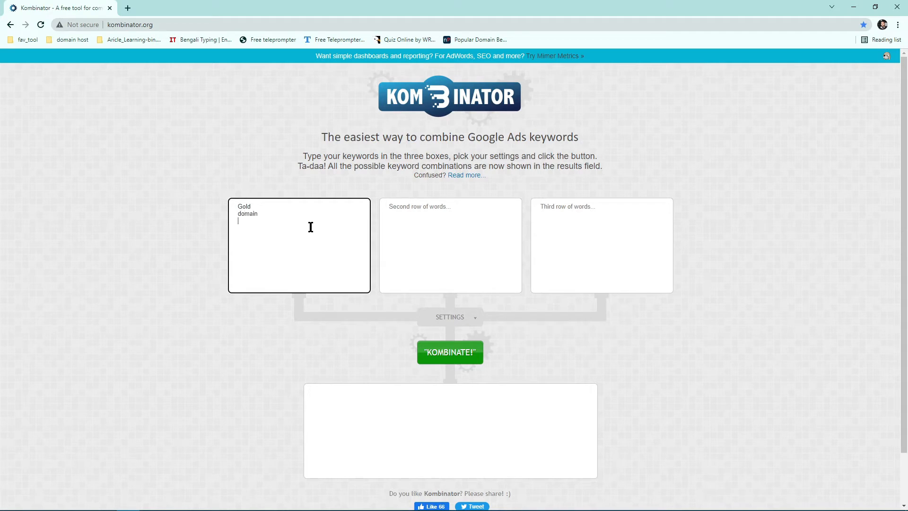
type("name")
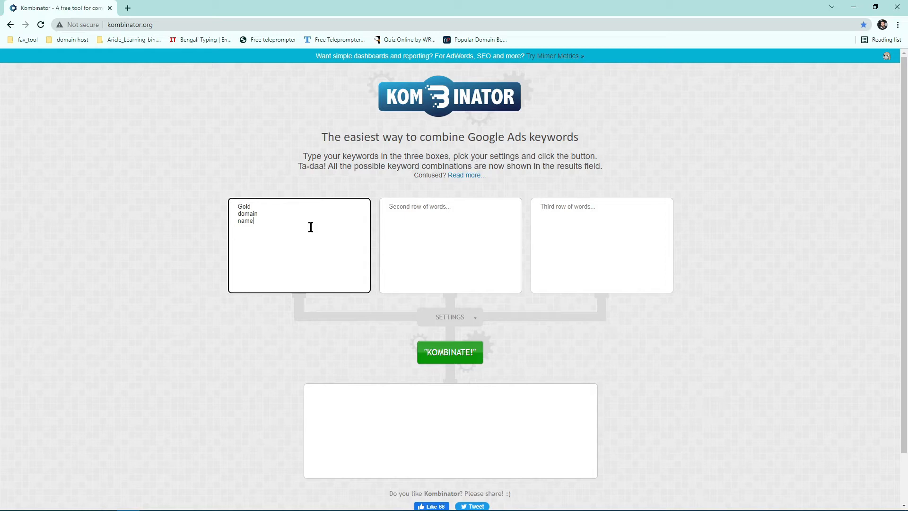
type("cargo")
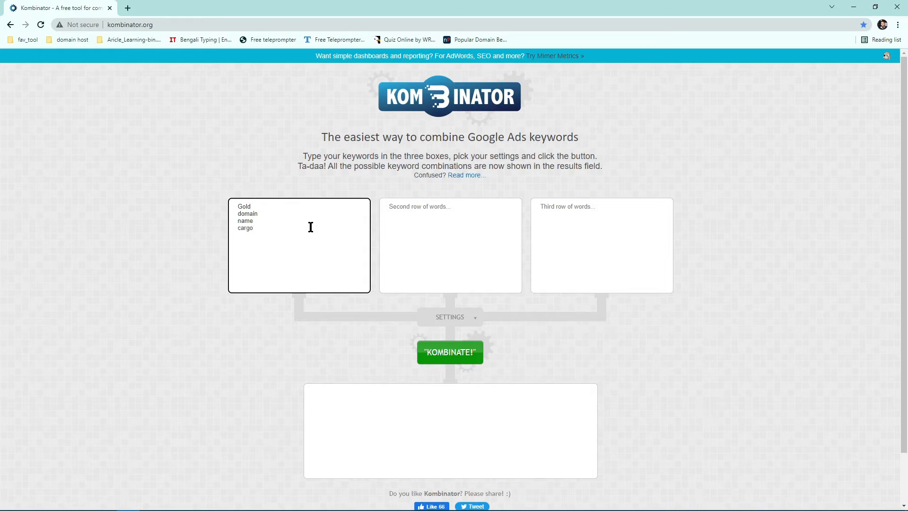
type("voice")
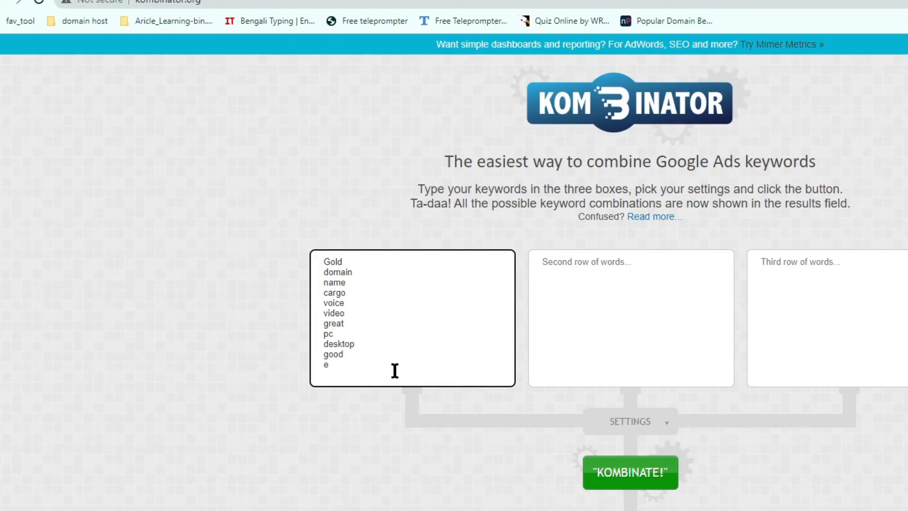
type("computer")
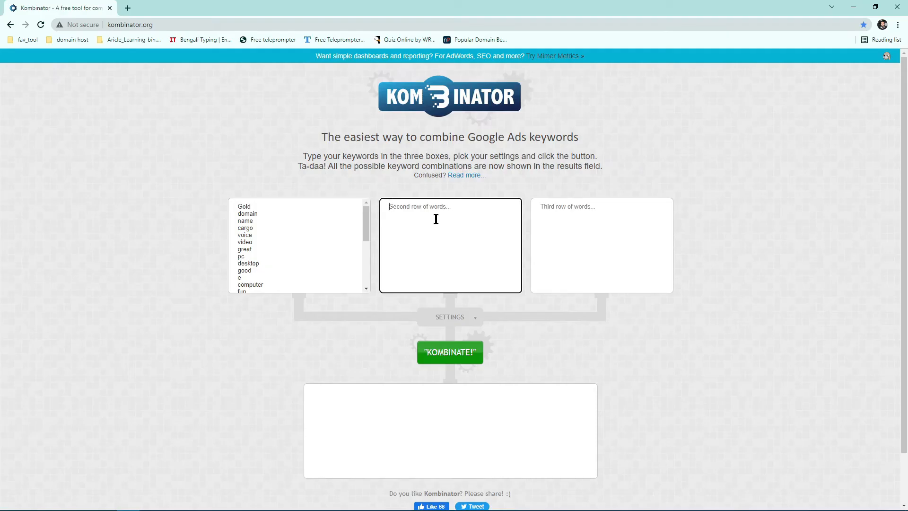
mouse_move(268, 209)
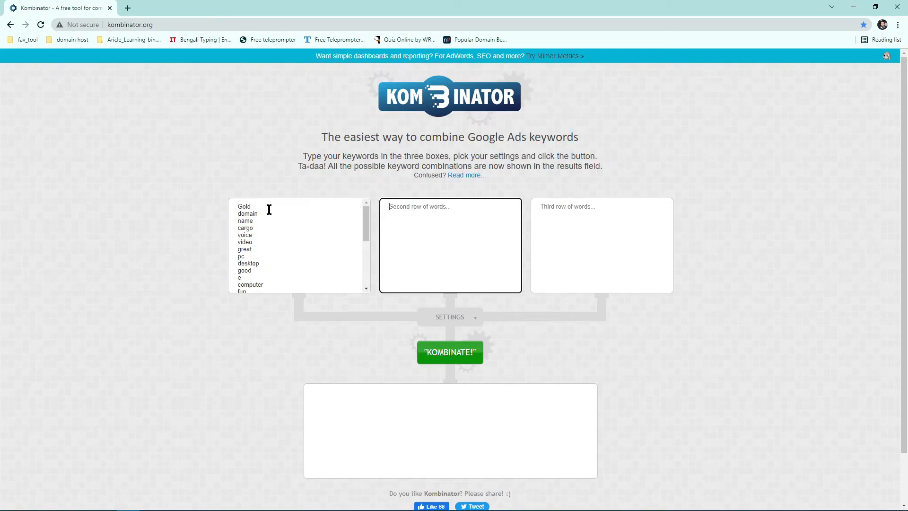
mouse_move(403, 258)
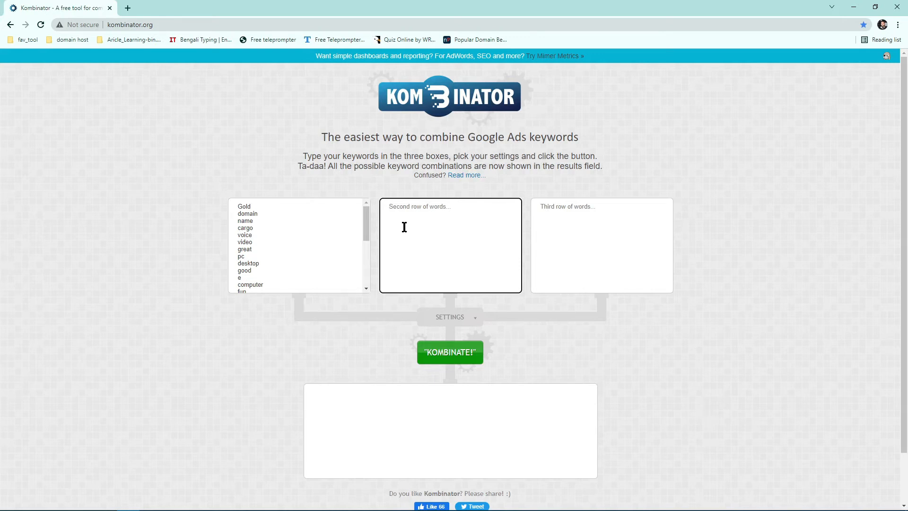
Enter unit, zone, shop, corner, care, buy, now, 24, 247 and system in the second word row
type("unit")
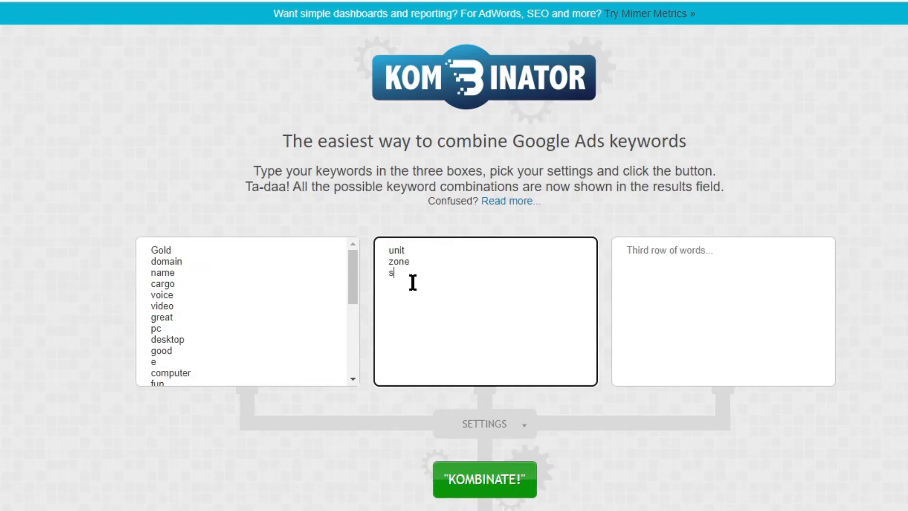
type("hop")
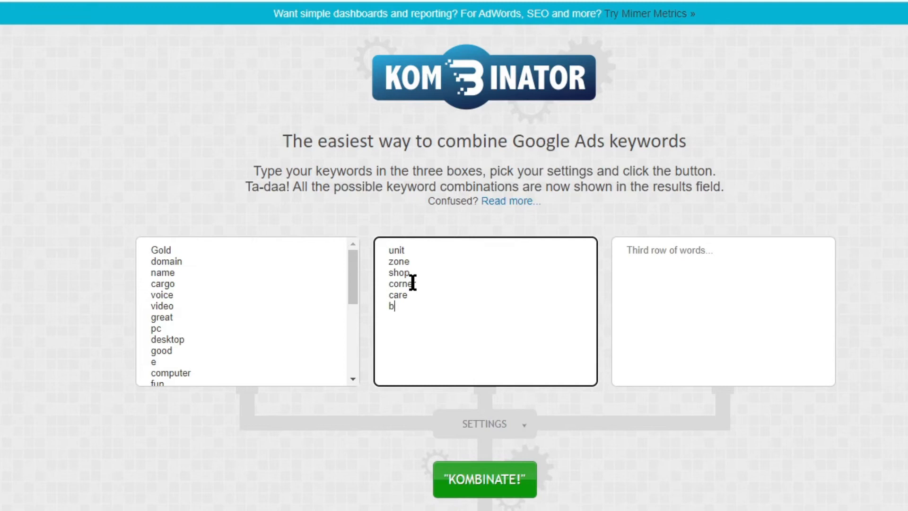
type("uy")
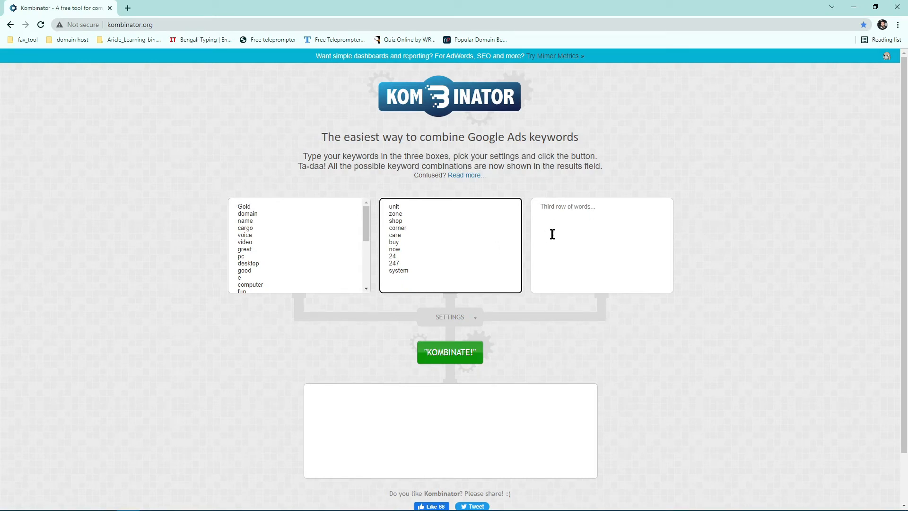
mouse_move(275, 229)
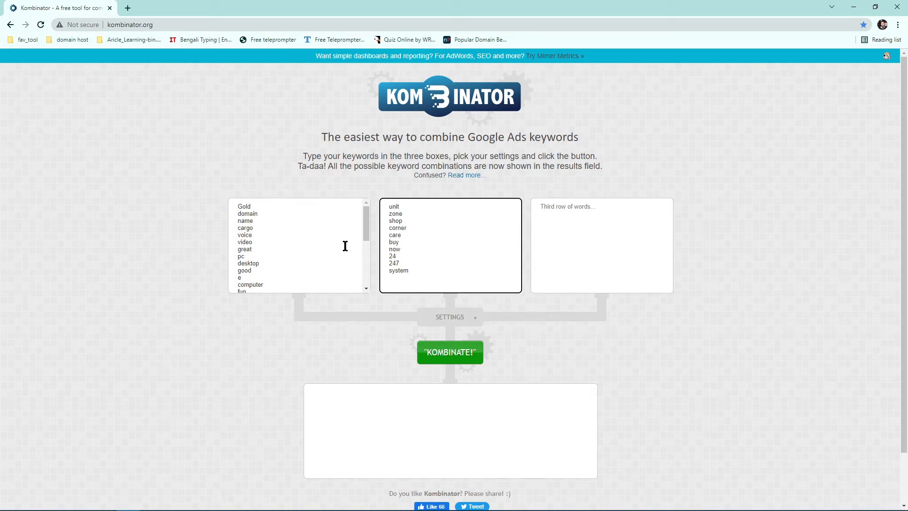
mouse_move(468, 262)
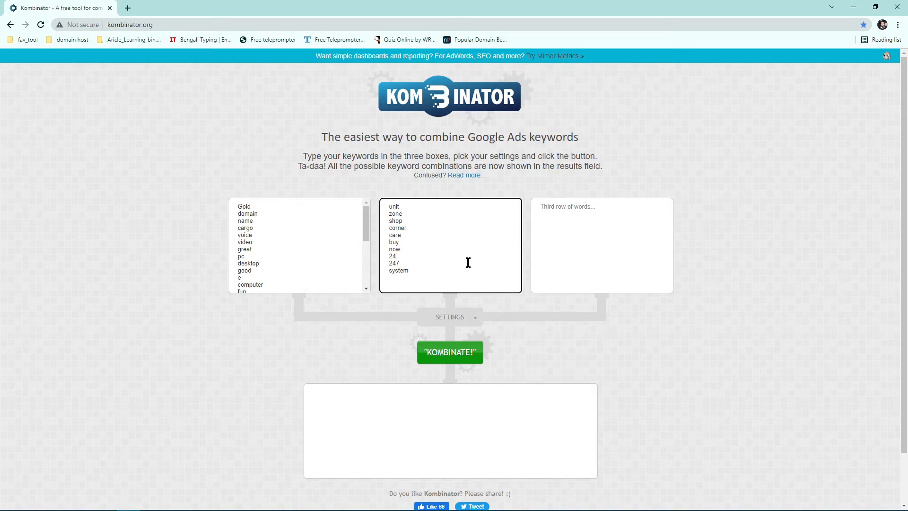
Kombinate the two rows into results like Goldunit and Goldzone, then select them for copying
left_click(450, 317)
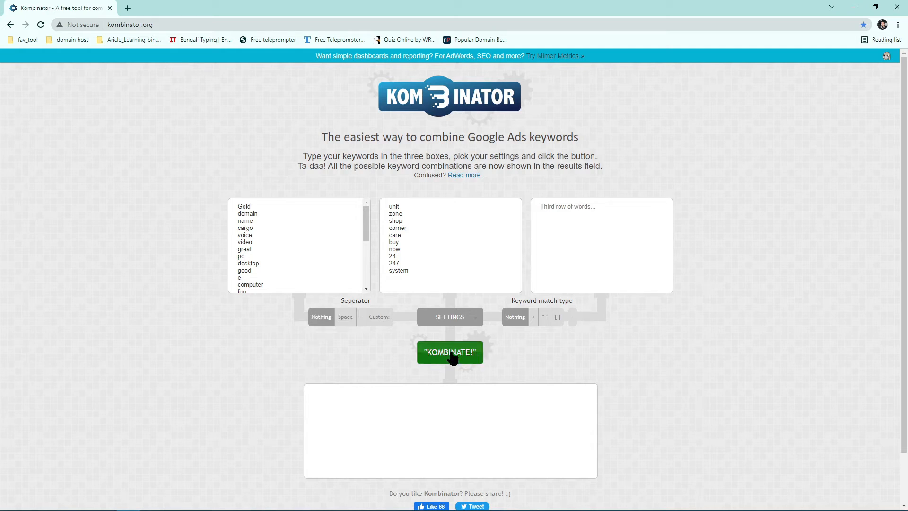
left_click(449, 352)
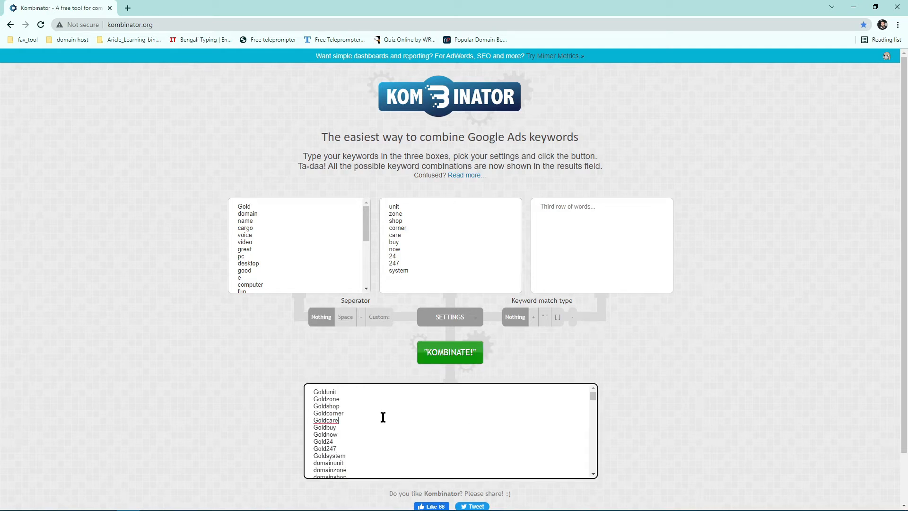
mouse_move(430, 254)
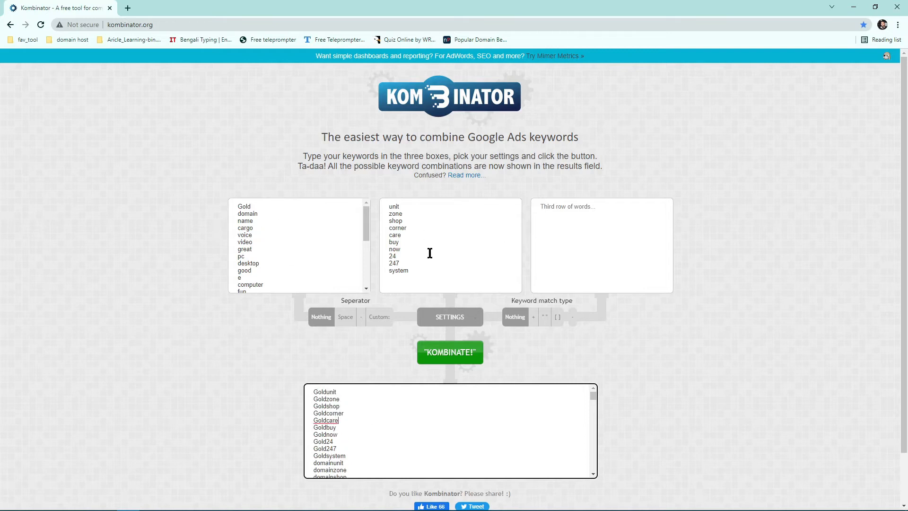
scroll("down", 3)
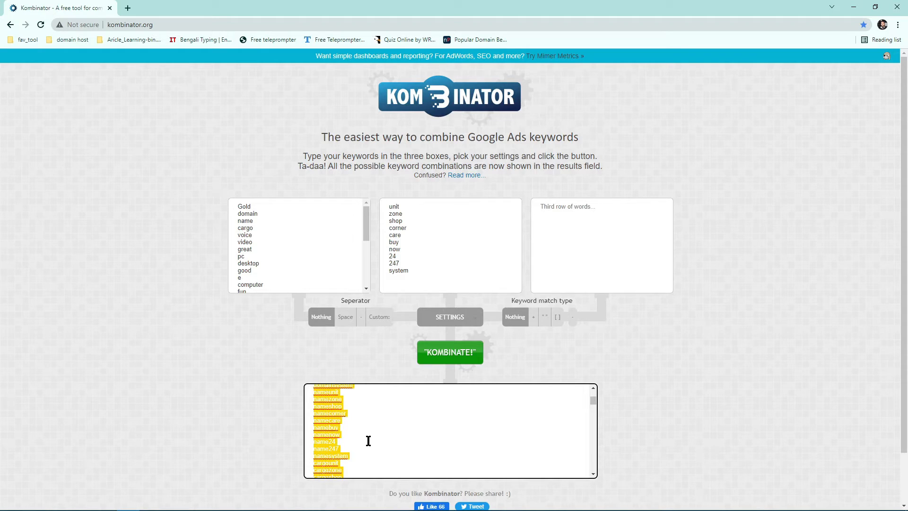
right_click(368, 441)
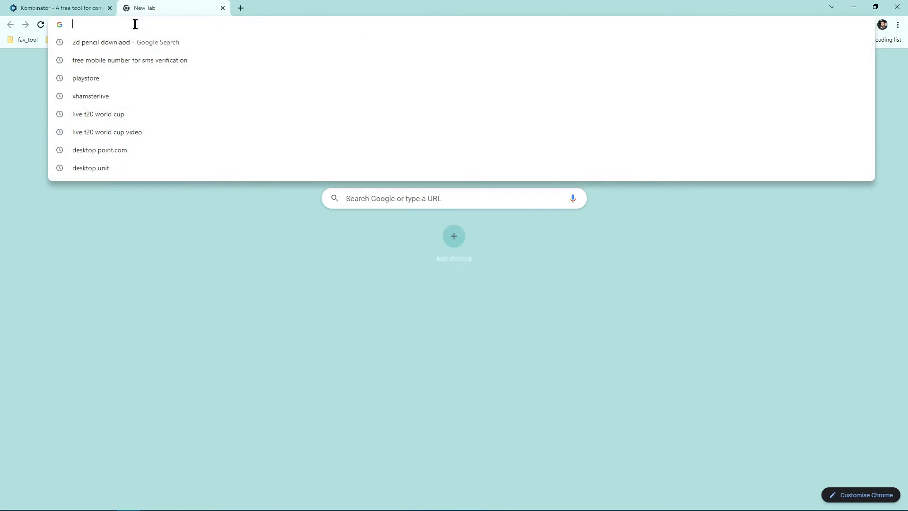
Load Name.com in a second tab and go to its Bulk Search page
type("name.com")
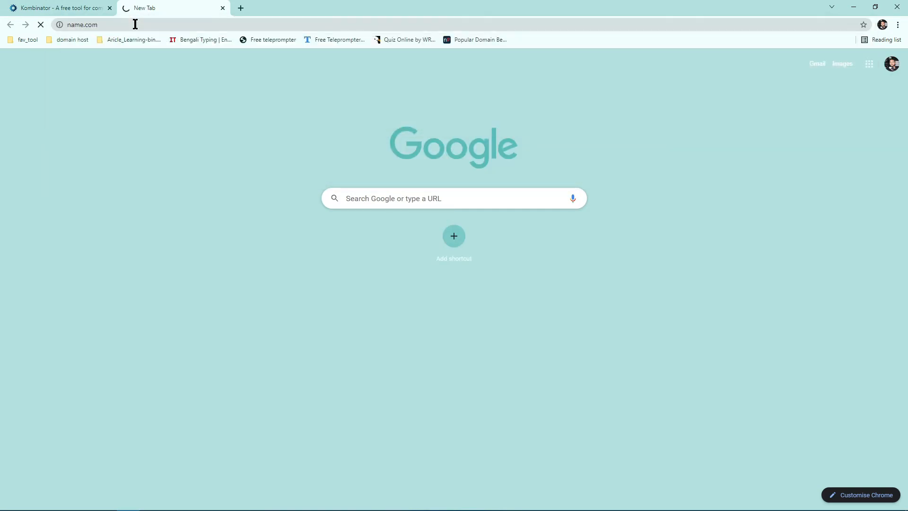
left_click(54, 7)
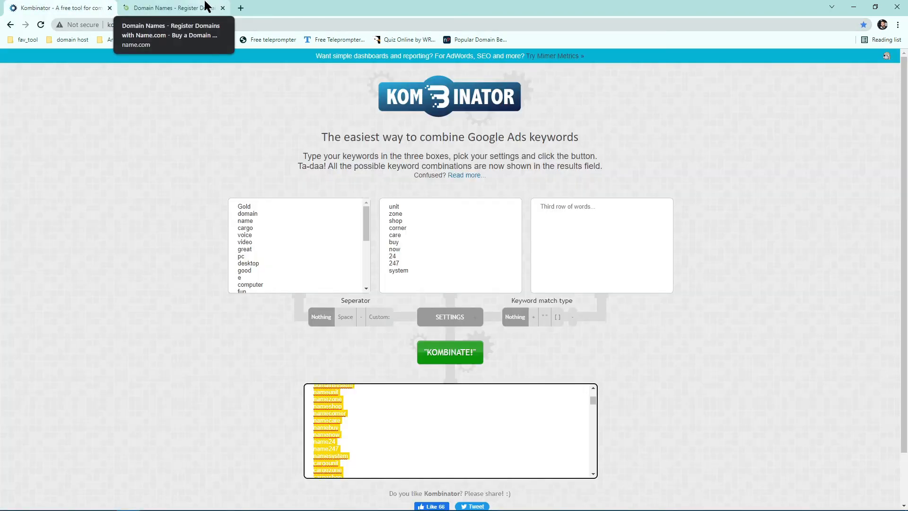
left_click(168, 8)
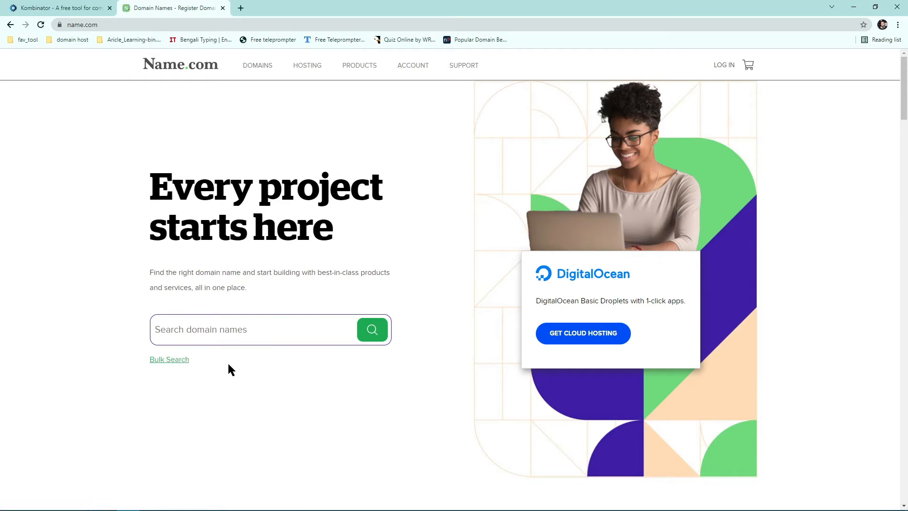
left_click(169, 359)
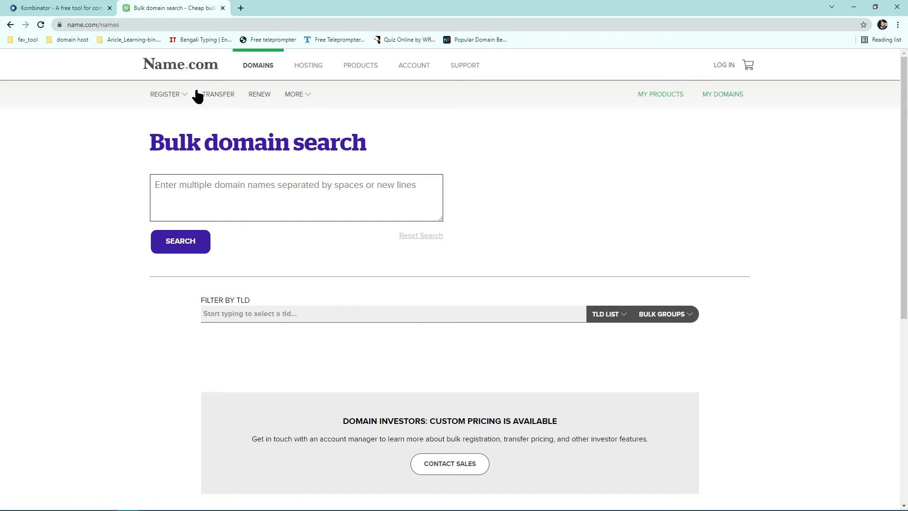
mouse_move(10, 79)
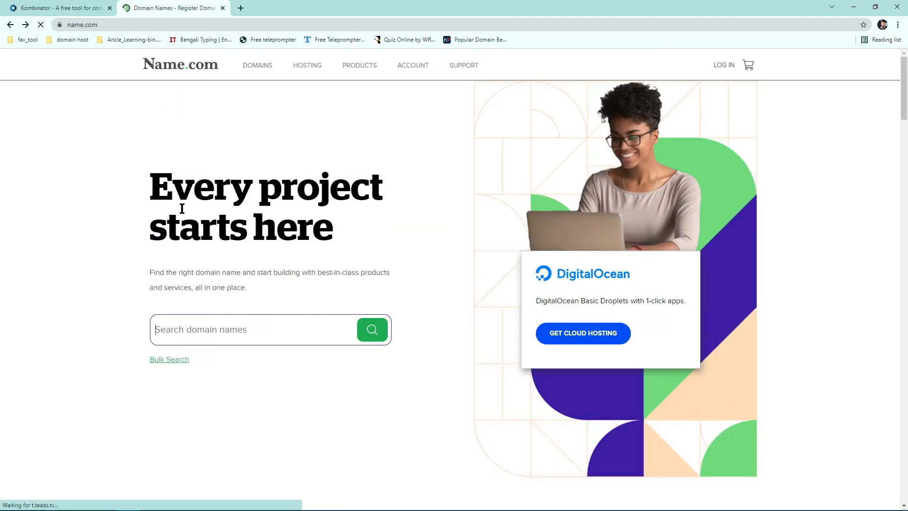
left_click(169, 360)
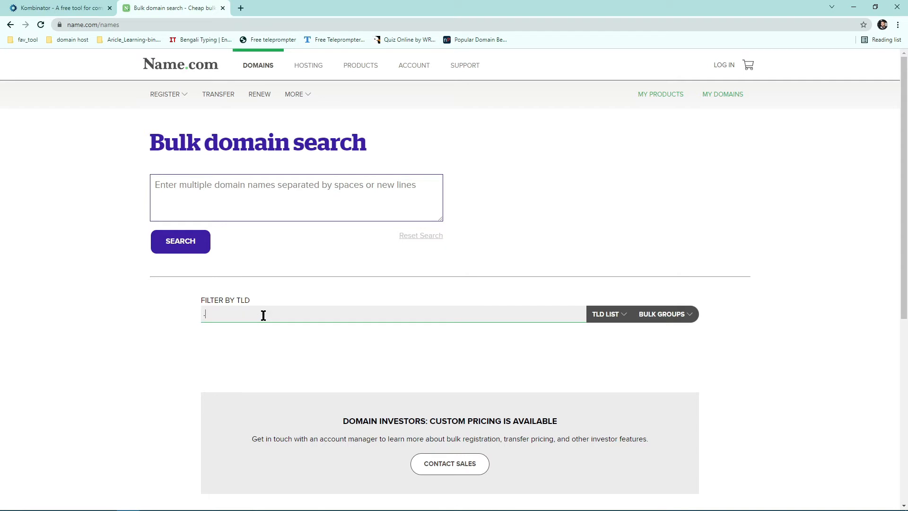
Filter the bulk search to the .com TLD only
type("com")
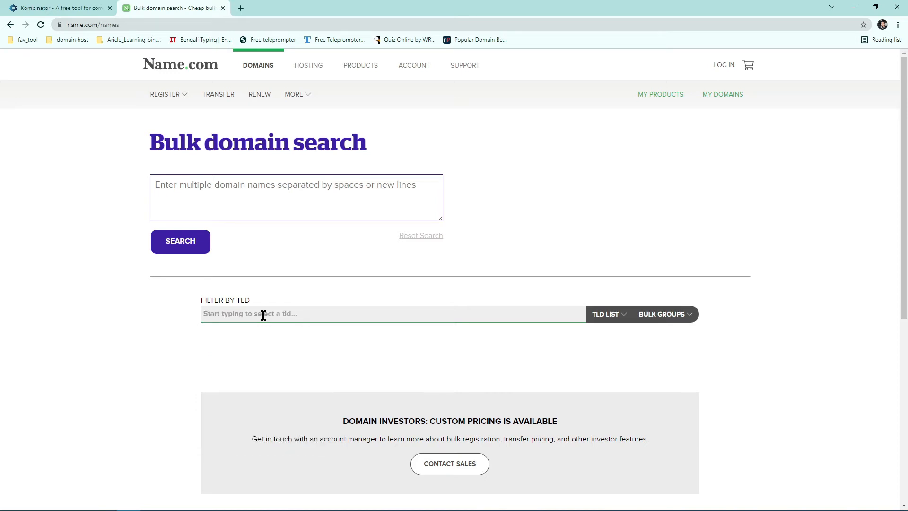
type("com")
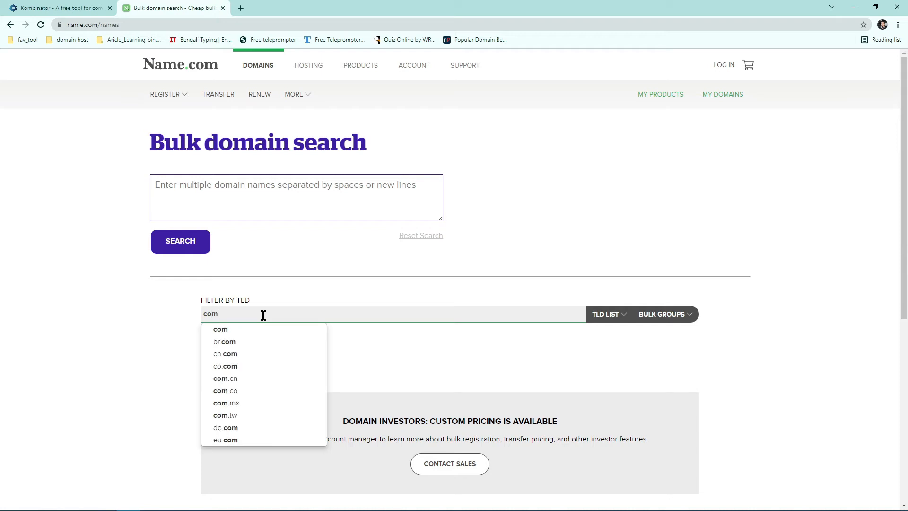
left_click(221, 329)
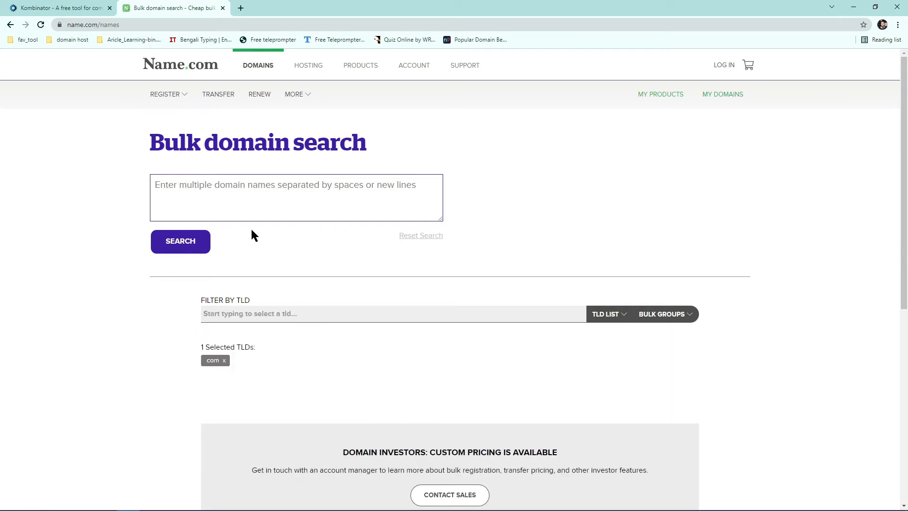
left_click(249, 206)
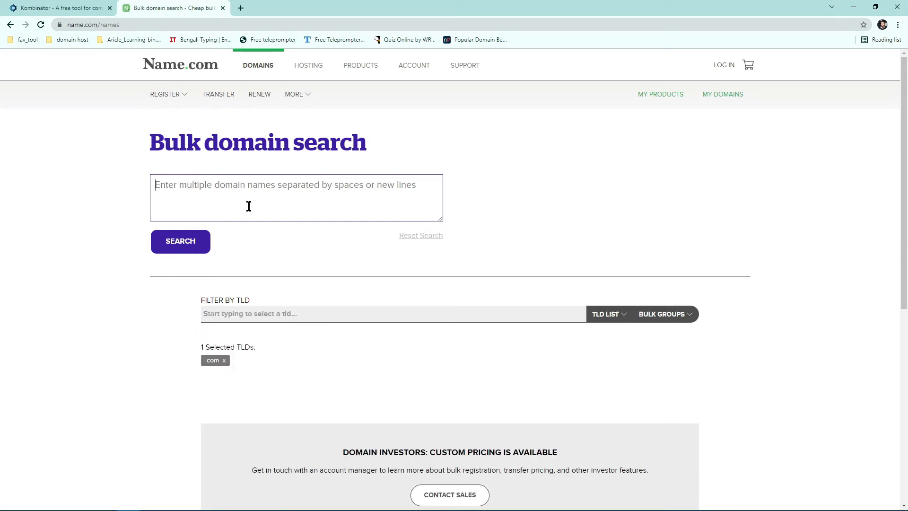
Paste the Kombinator list, search, and scan the 290 .com results to find desktopunit.com available at $9.99
right_click(249, 206)
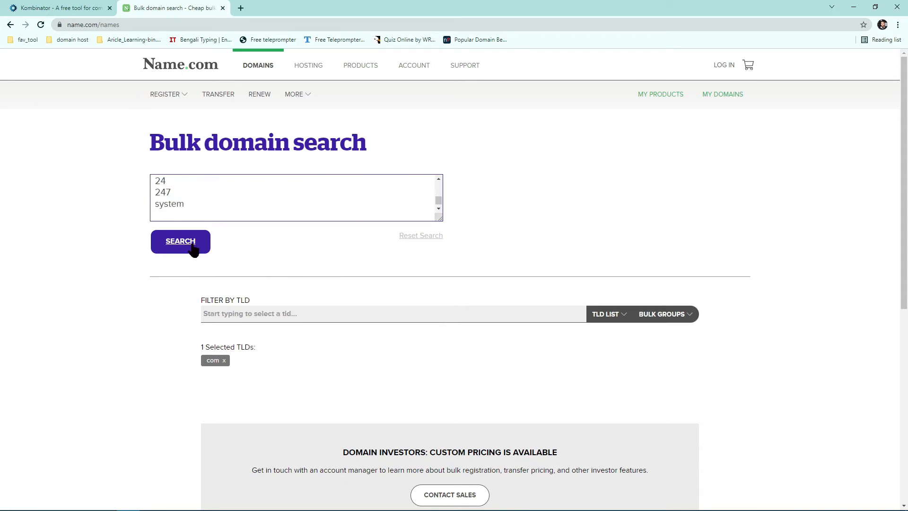
left_click(179, 241)
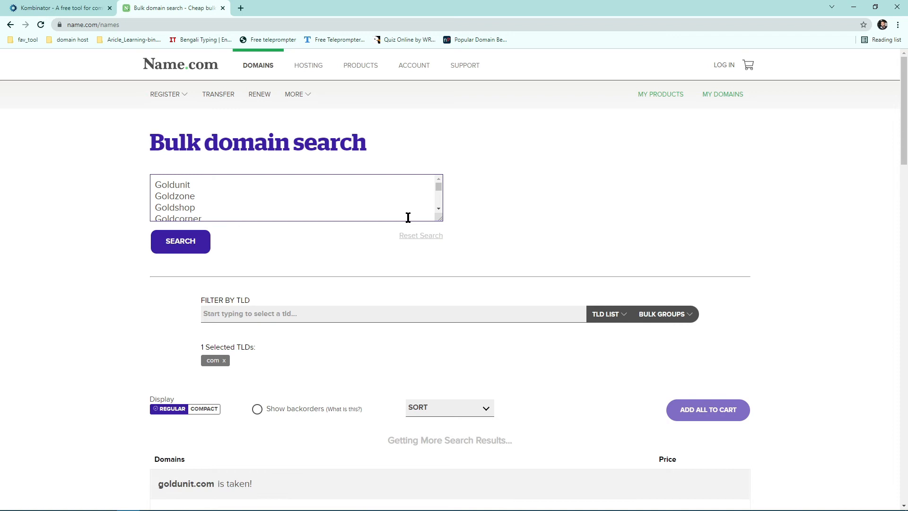
scroll("down", 3)
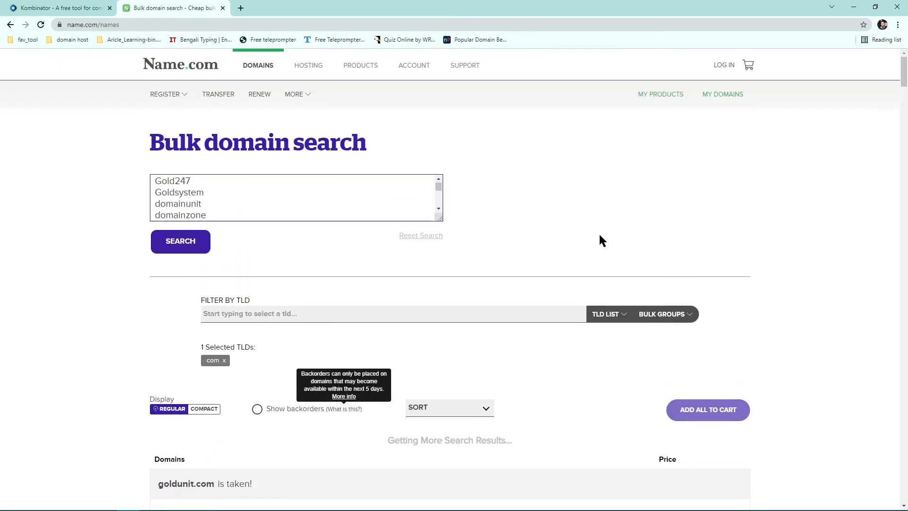
scroll("down", 3)
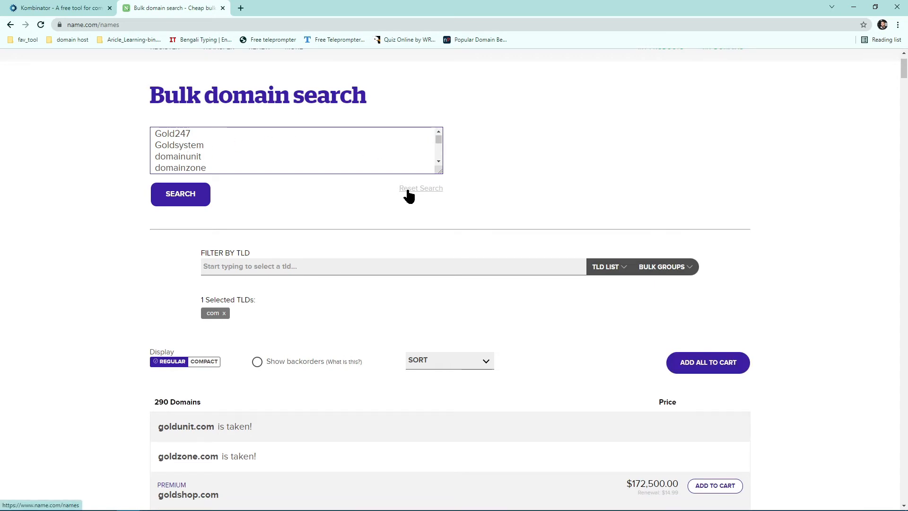
scroll("down", 3)
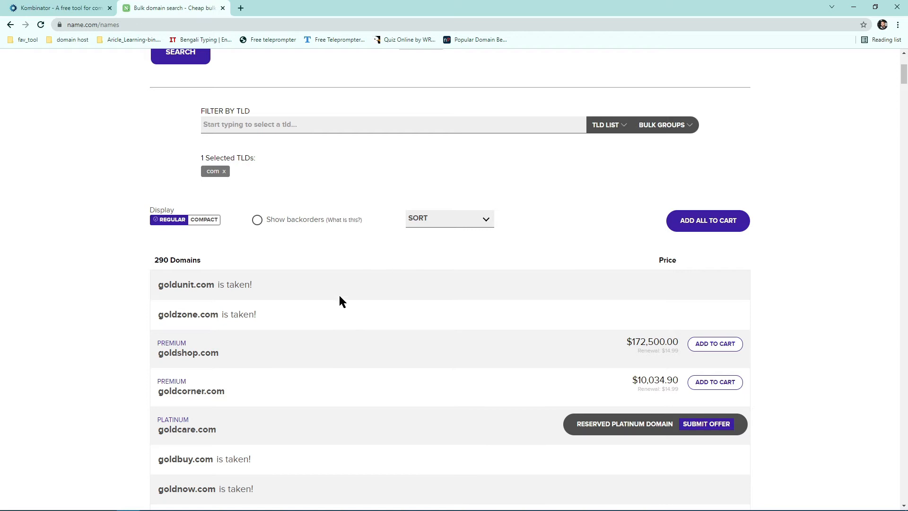
mouse_move(347, 310)
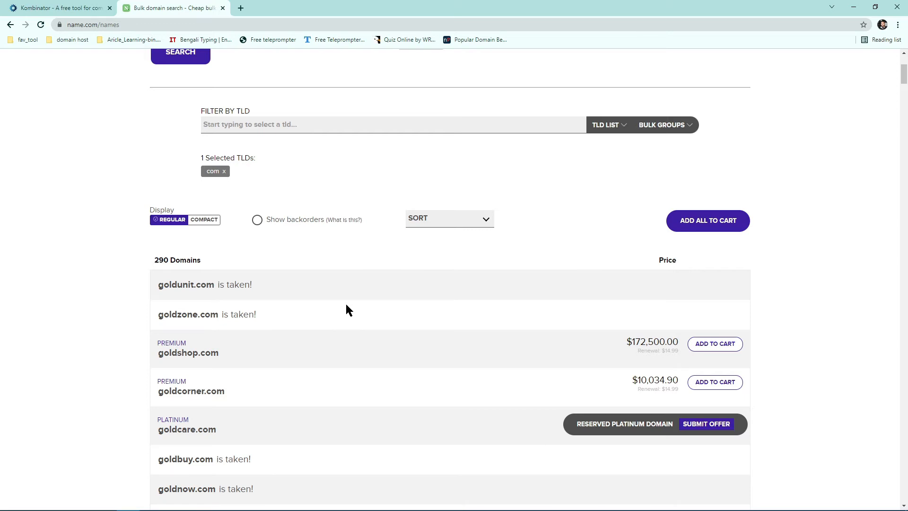
scroll("down", 3)
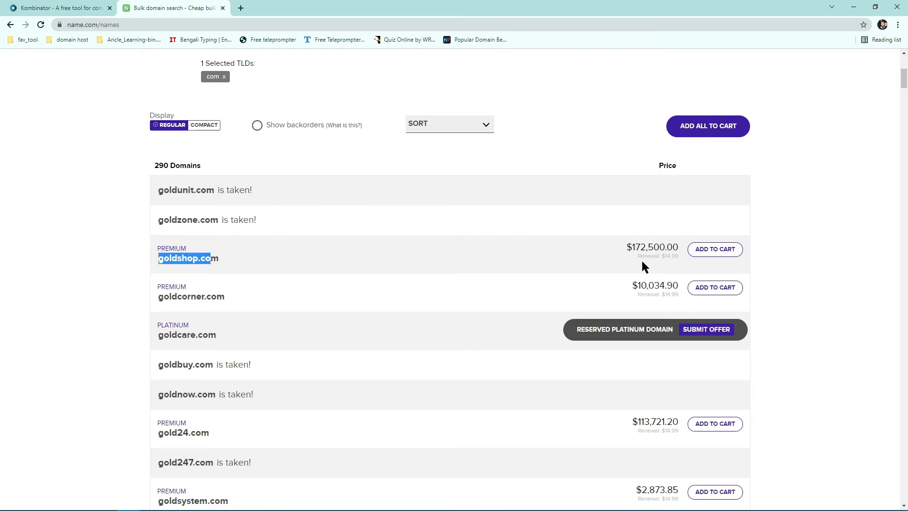
mouse_move(617, 259)
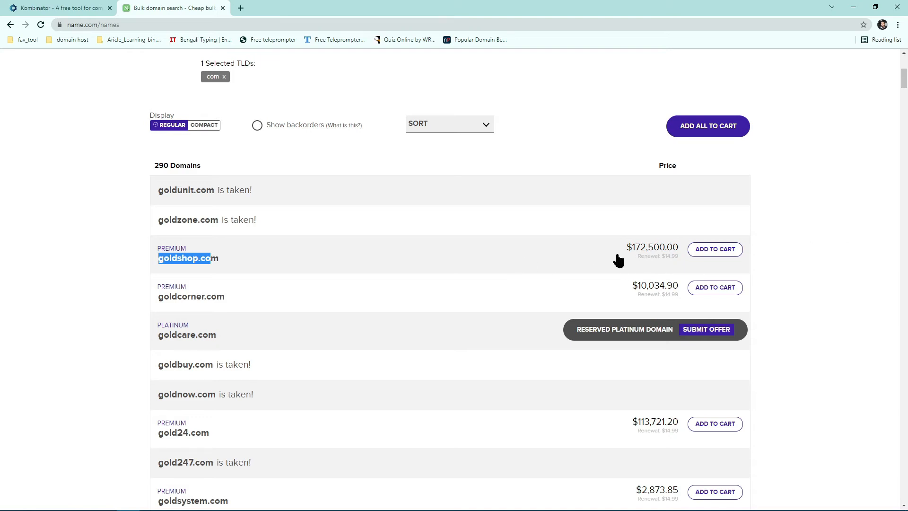
mouse_move(579, 274)
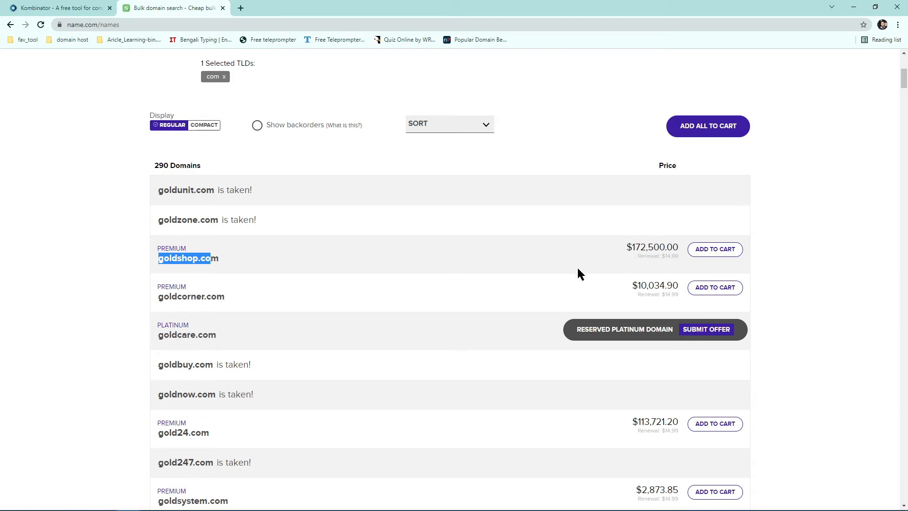
scroll("down", 3)
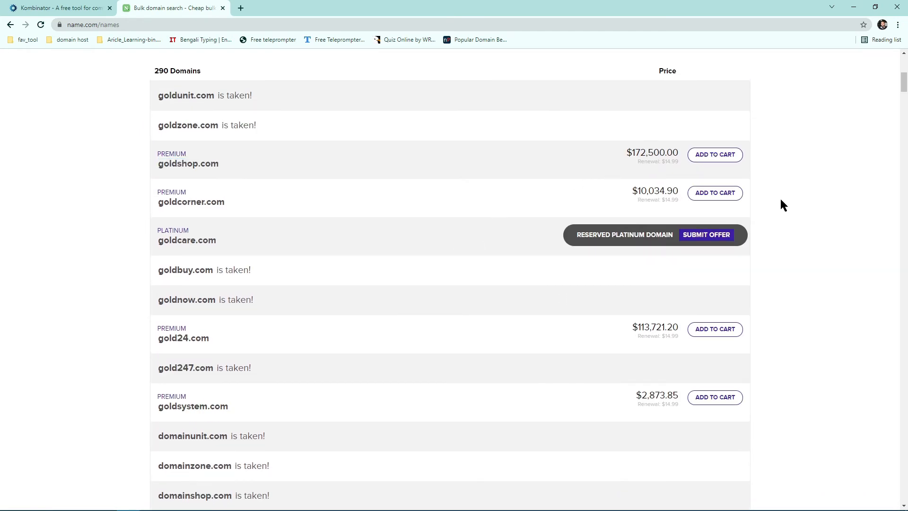
scroll("down", 3)
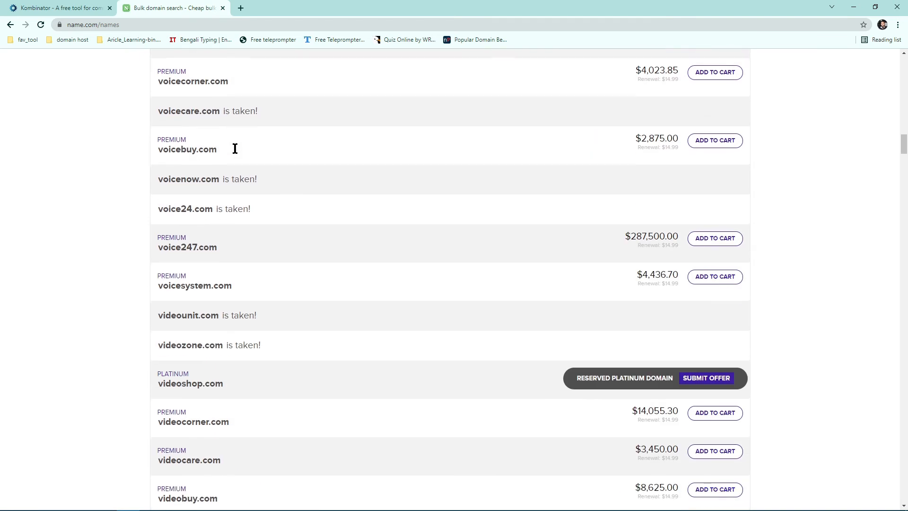
scroll("down", 3)
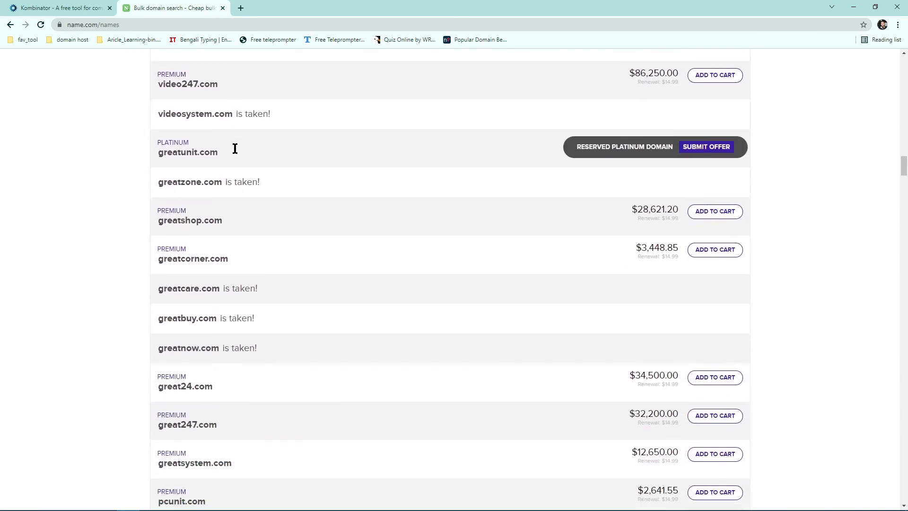
scroll("down", 3)
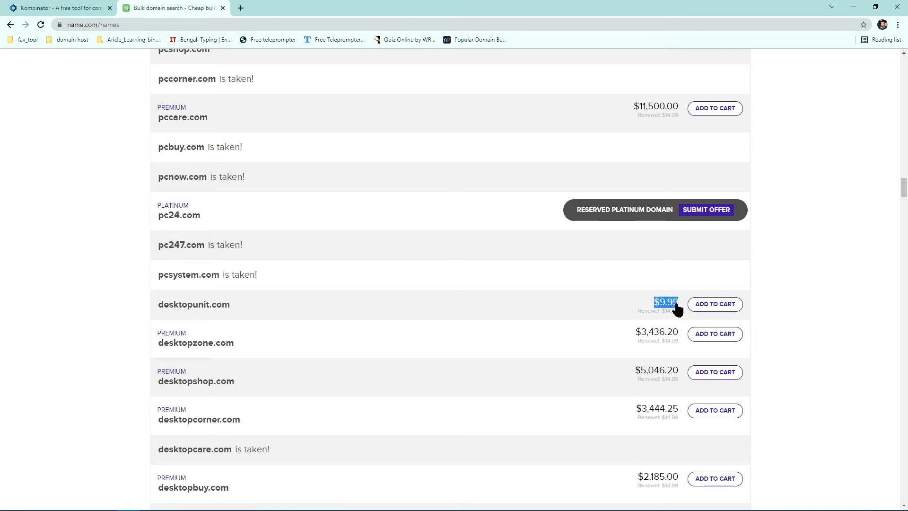
Add desktopunit.com to the cart at $9.99 and select its name for copying
left_click(715, 304)
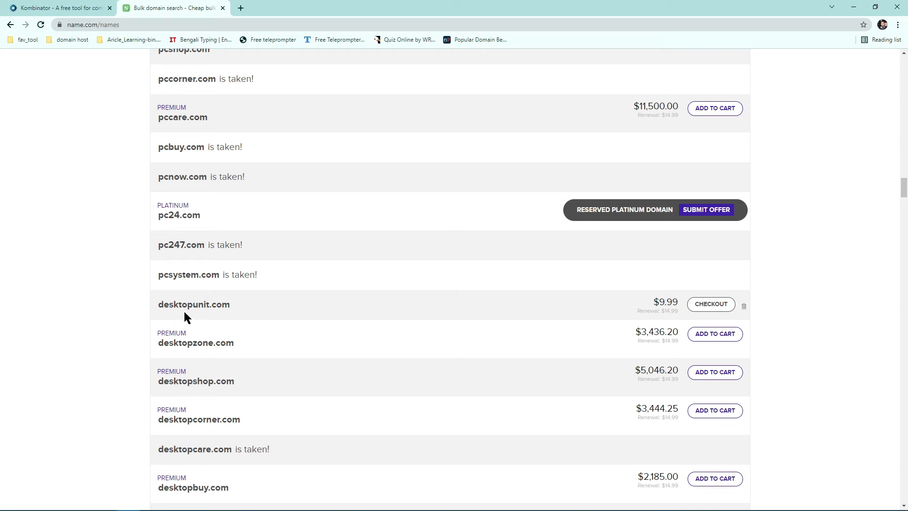
double_click(193, 303)
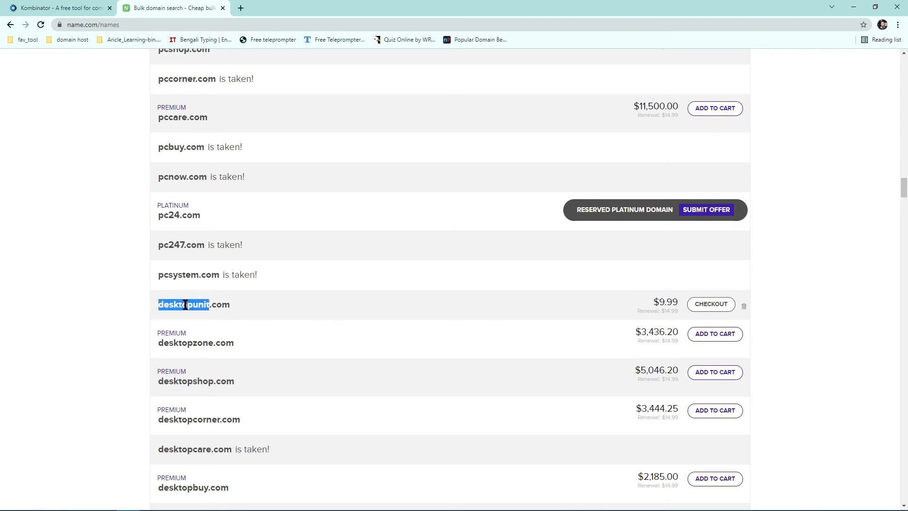
scroll("down", 3)
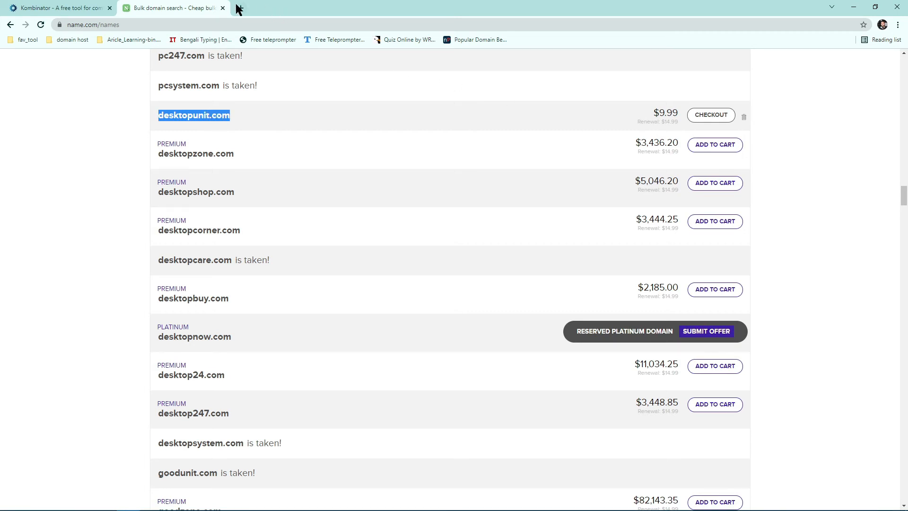
Appraise desktopunit.com on GoDaddy in a new tab, getting $1,173 with comparable sales
left_click(352, 7)
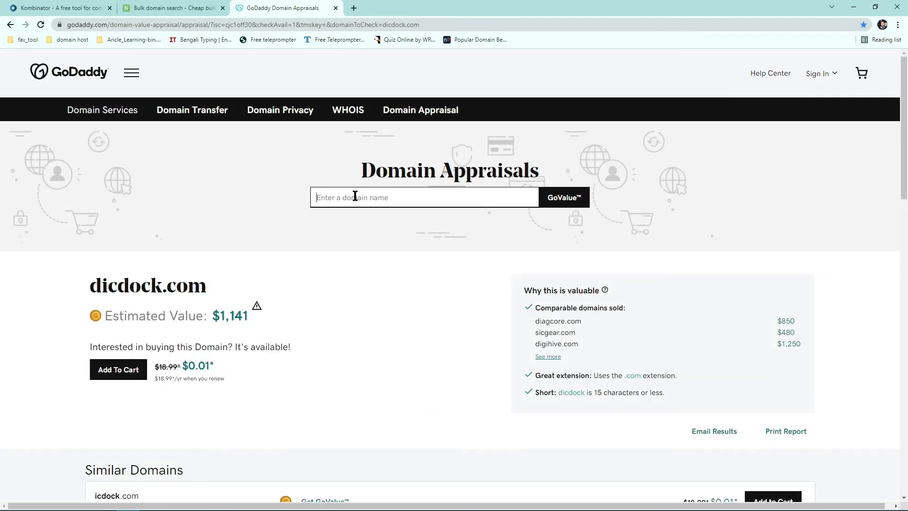
left_click(561, 197)
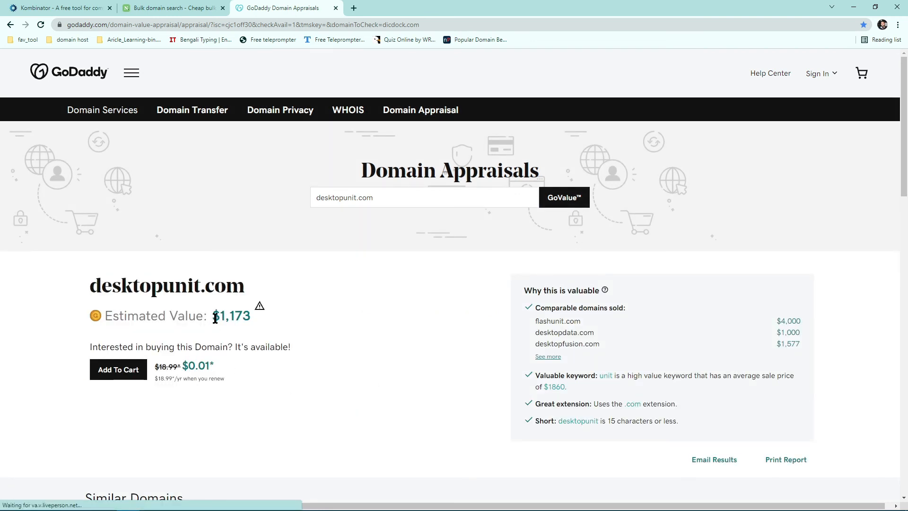
mouse_move(365, 317)
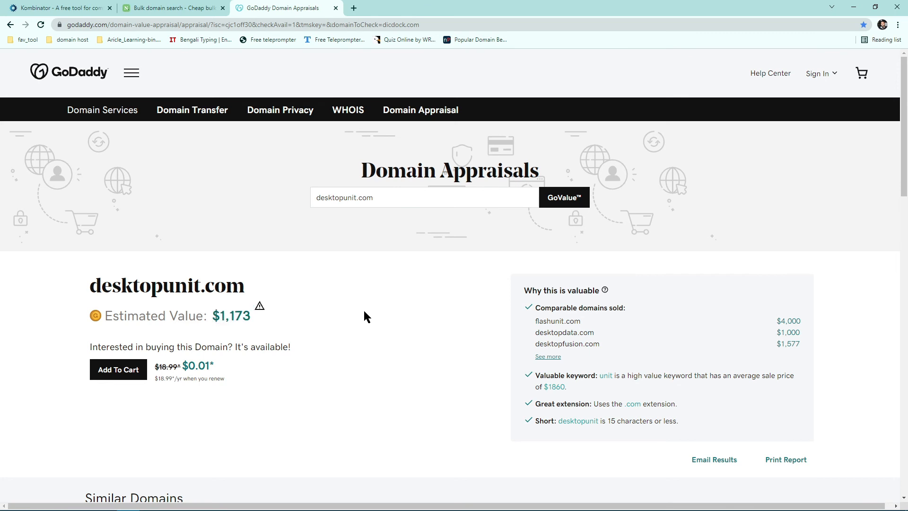
mouse_move(778, 333)
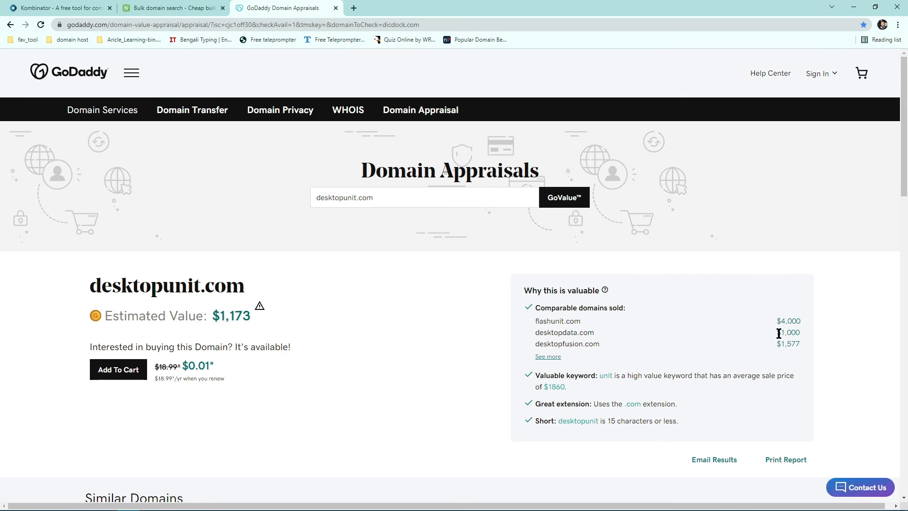
mouse_move(596, 321)
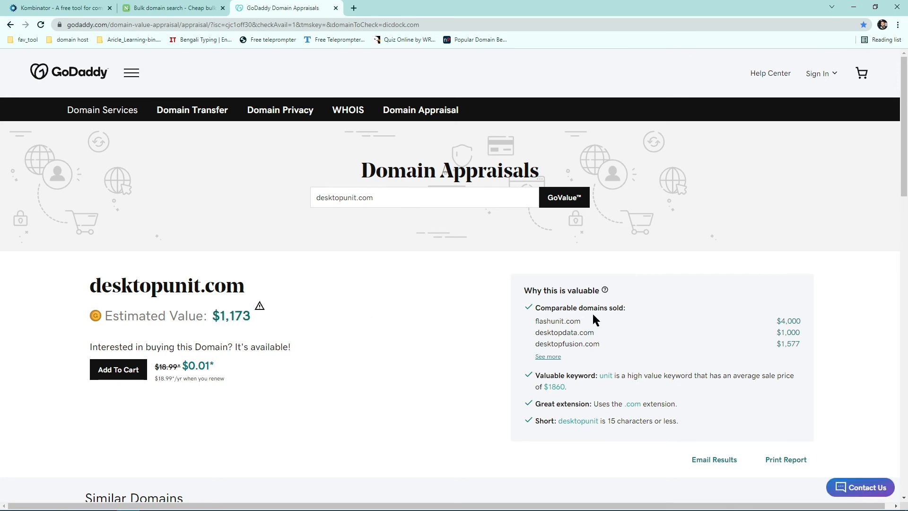
mouse_move(731, 276)
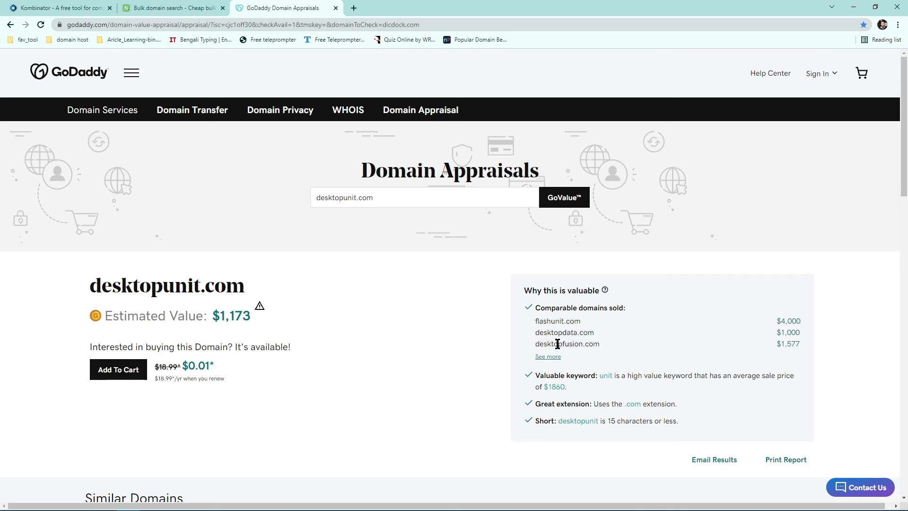
mouse_move(802, 353)
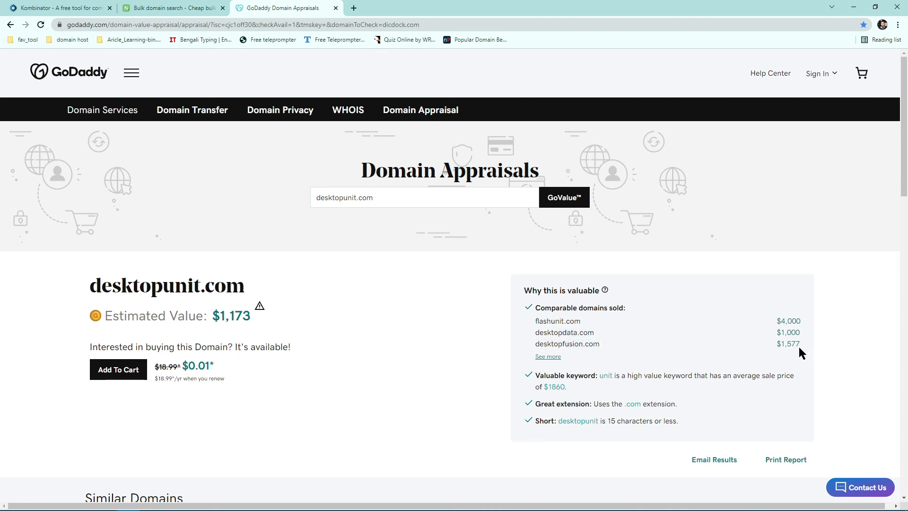
scroll("down", 3)
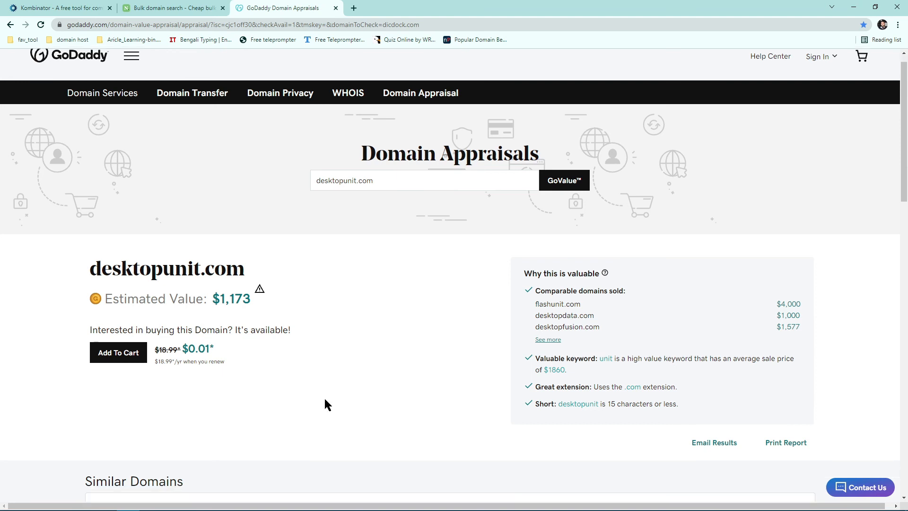
Open EstiBot in a new tab and request an appraisal of desktopunit.com
left_click(466, 9)
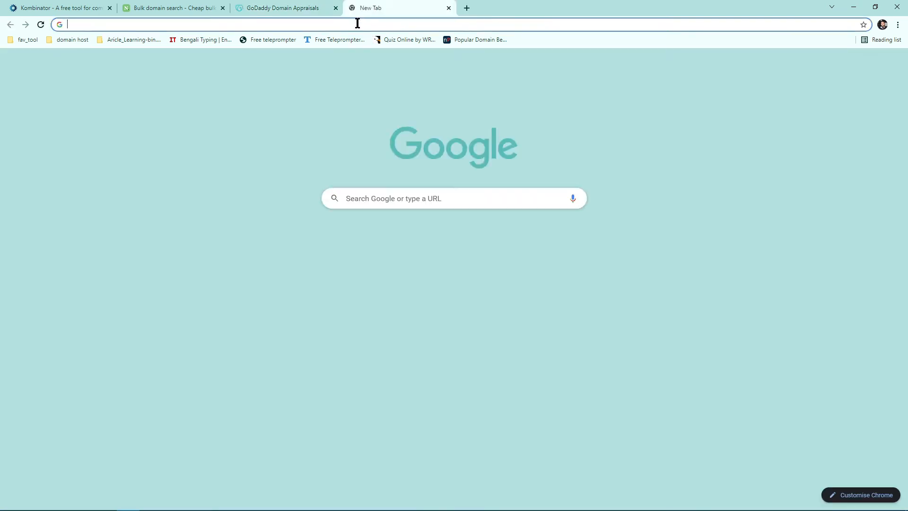
type("est")
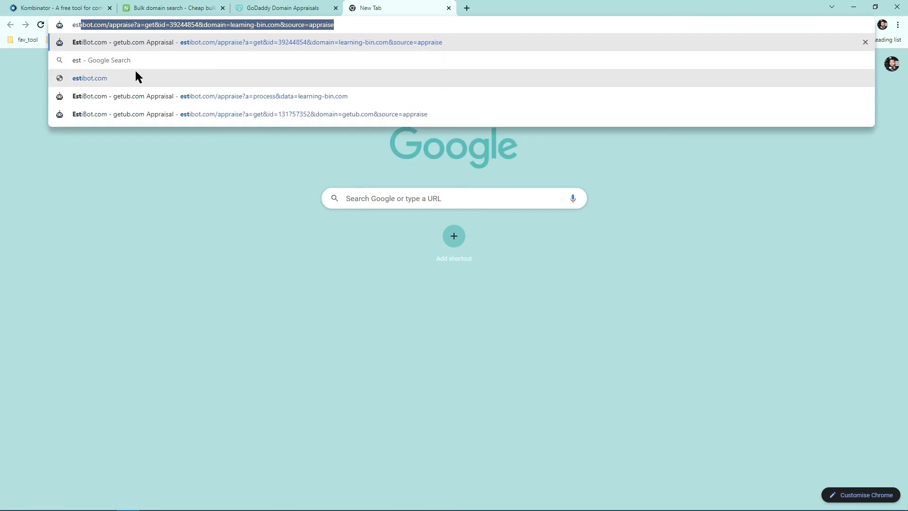
left_click(90, 78)
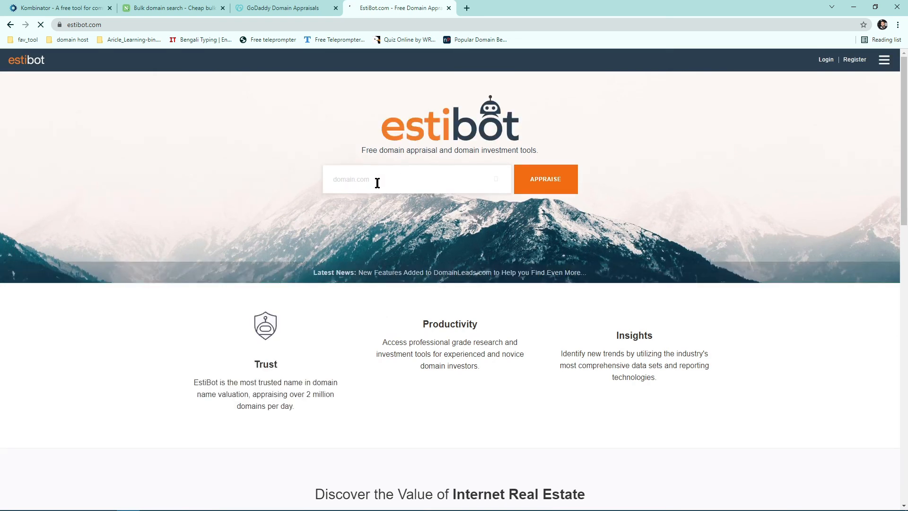
type("desktopunit.com")
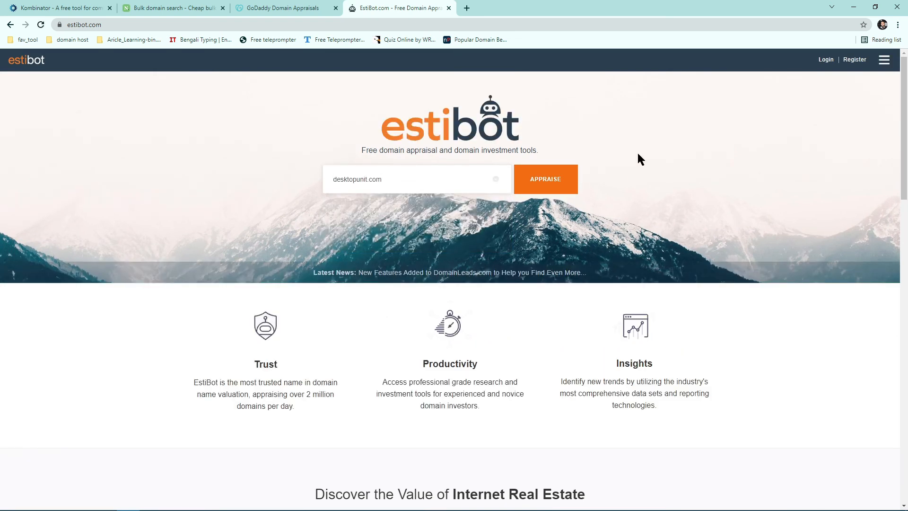
left_click(544, 179)
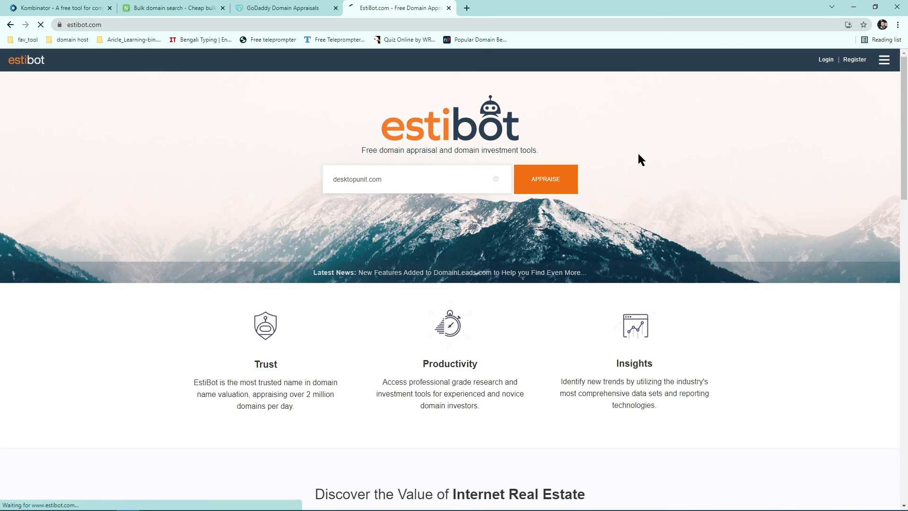
Highlight the $440 fair market value and review comparable sales, analytics and search volume for desktopunit.com
left_click(545, 178)
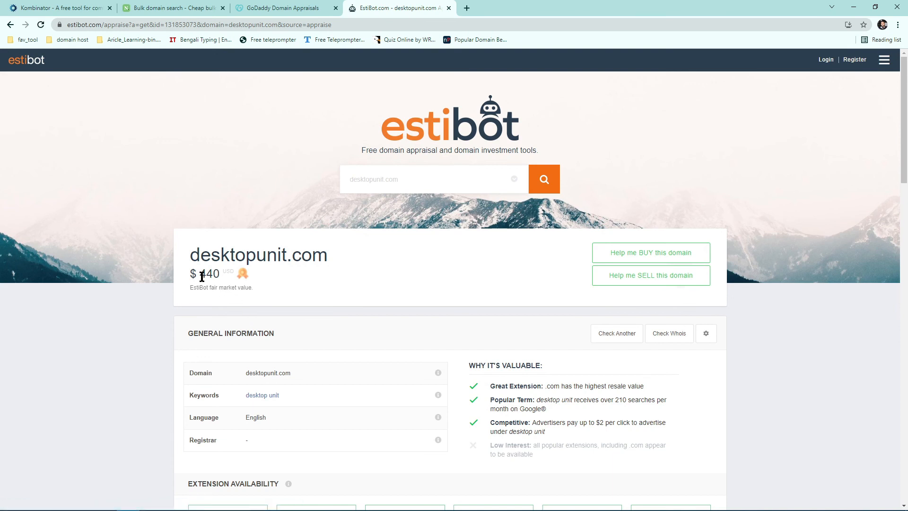
double_click(207, 274)
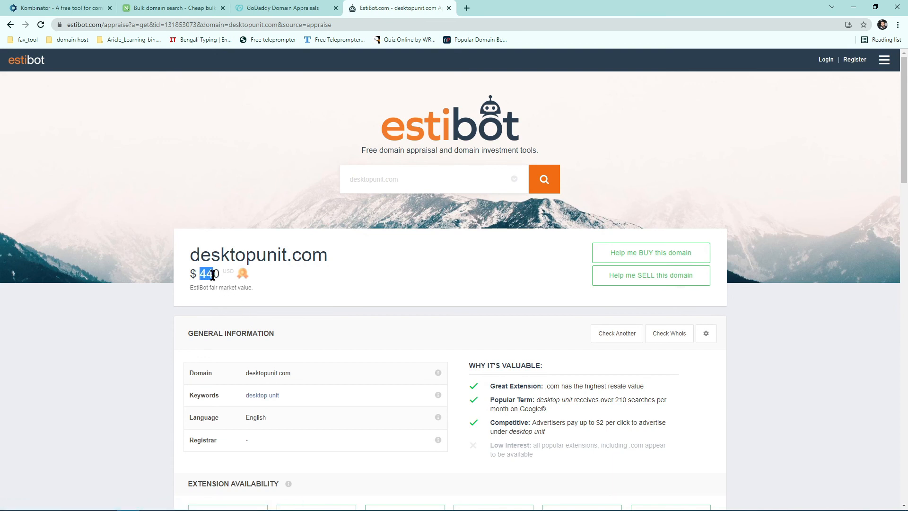
scroll("down", 3)
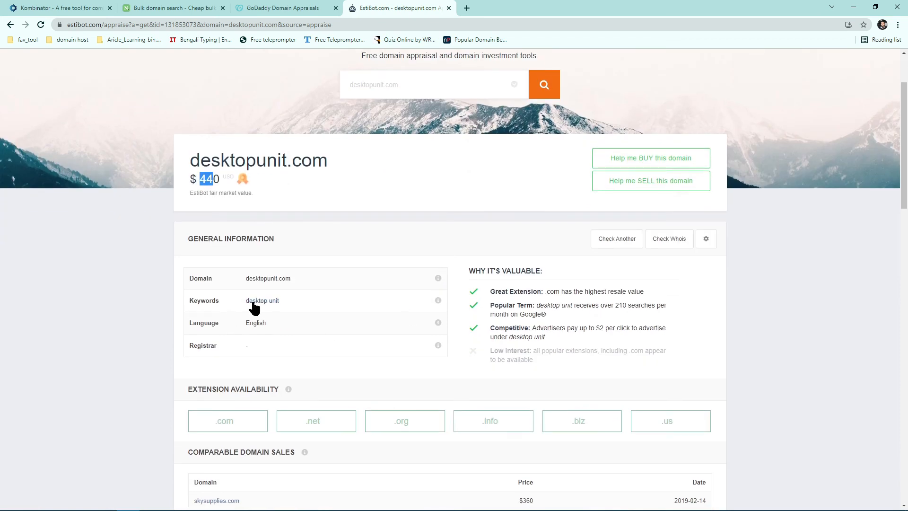
mouse_move(257, 311)
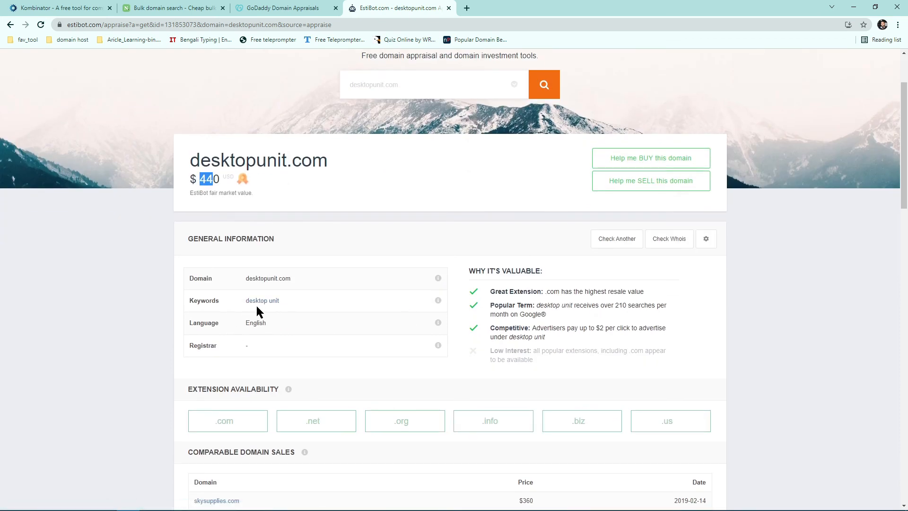
scroll("down", 3)
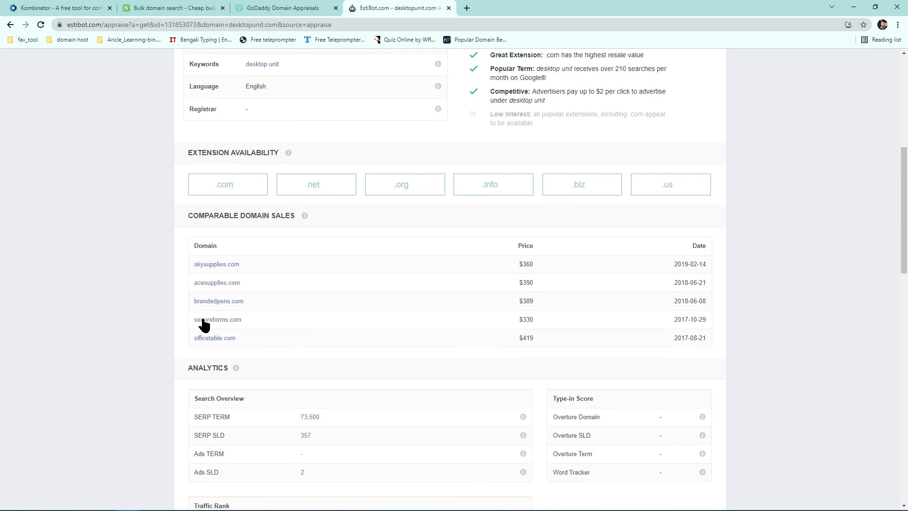
scroll("down", 3)
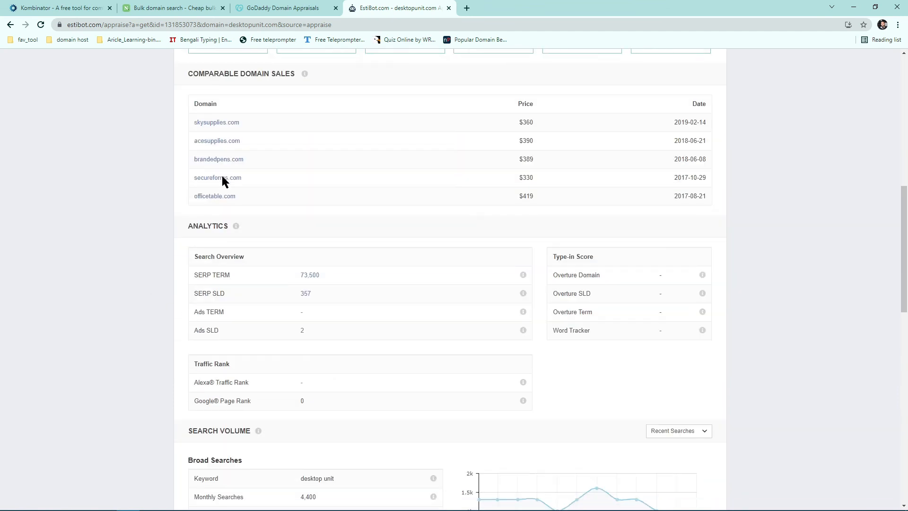
scroll("down", 3)
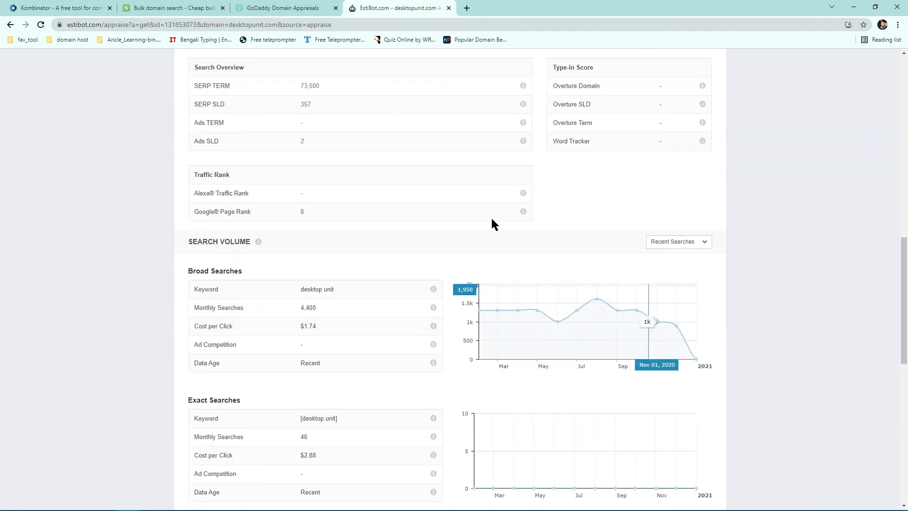
Recheck the Name.com results and Kombinator lists, then land on GoDaddy's $1,173 desktopunit.com estimate
left_click(169, 8)
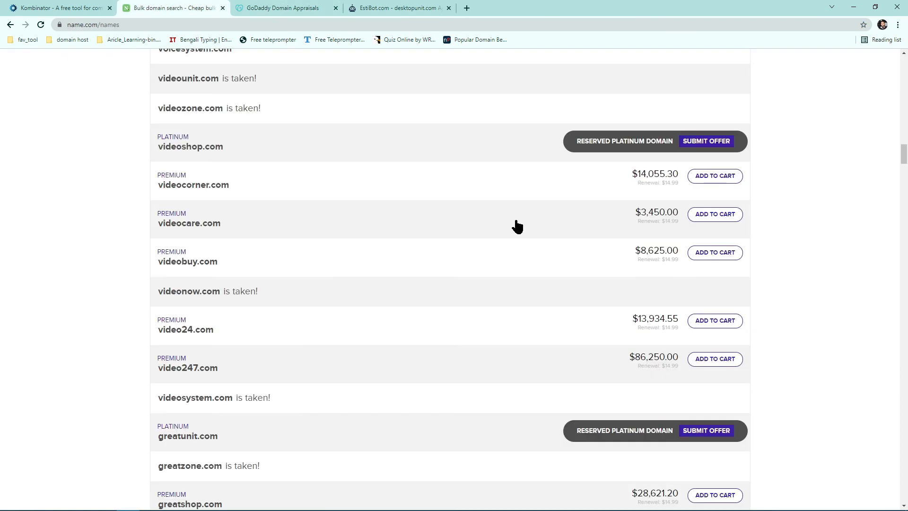
mouse_move(827, 210)
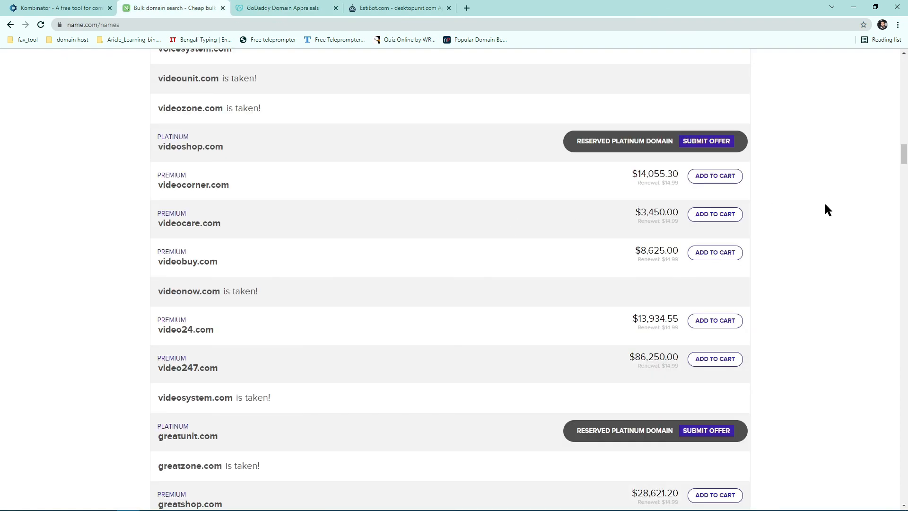
scroll("down", 3)
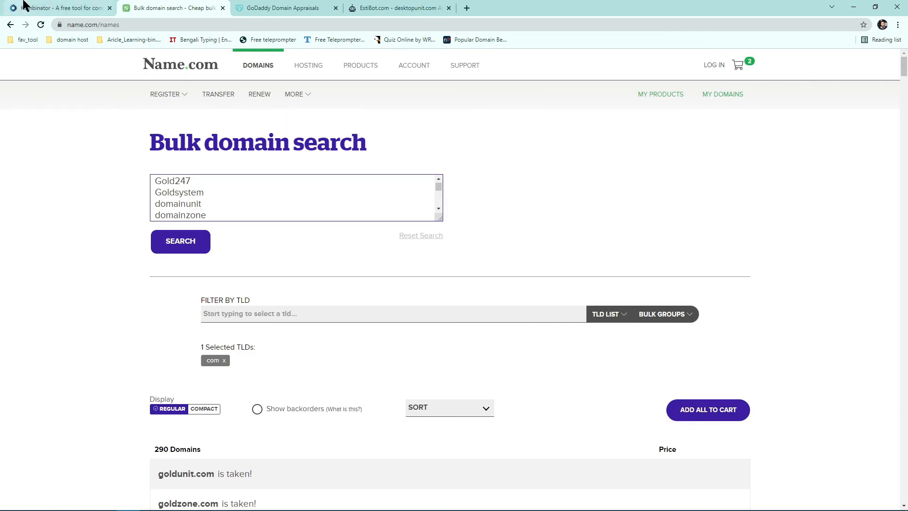
left_click(58, 7)
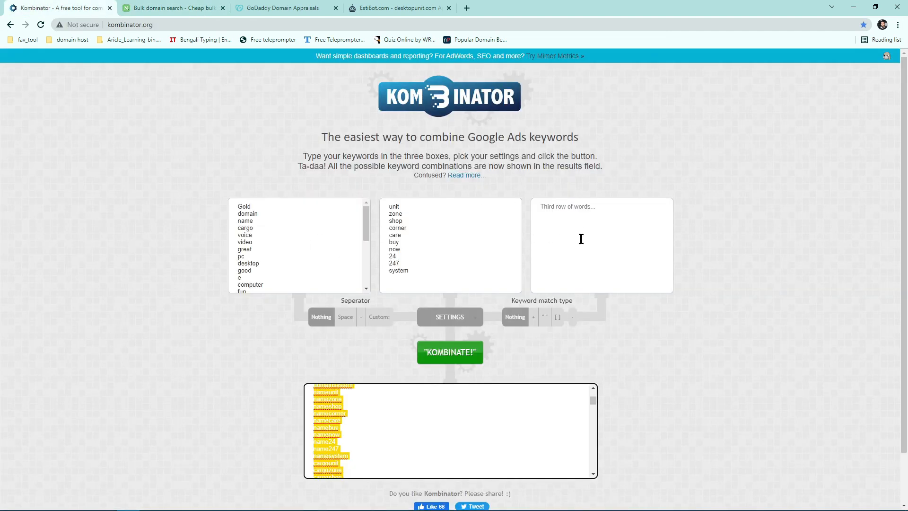
left_click(172, 8)
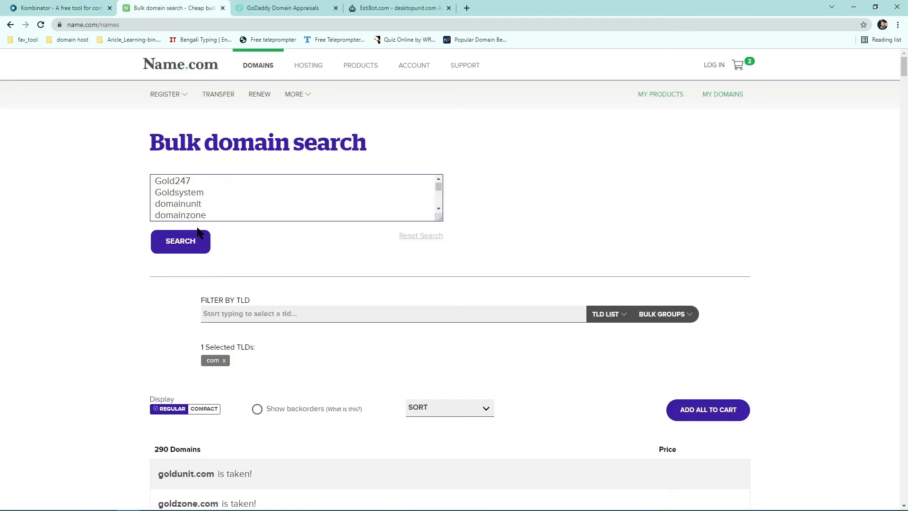
left_click(284, 8)
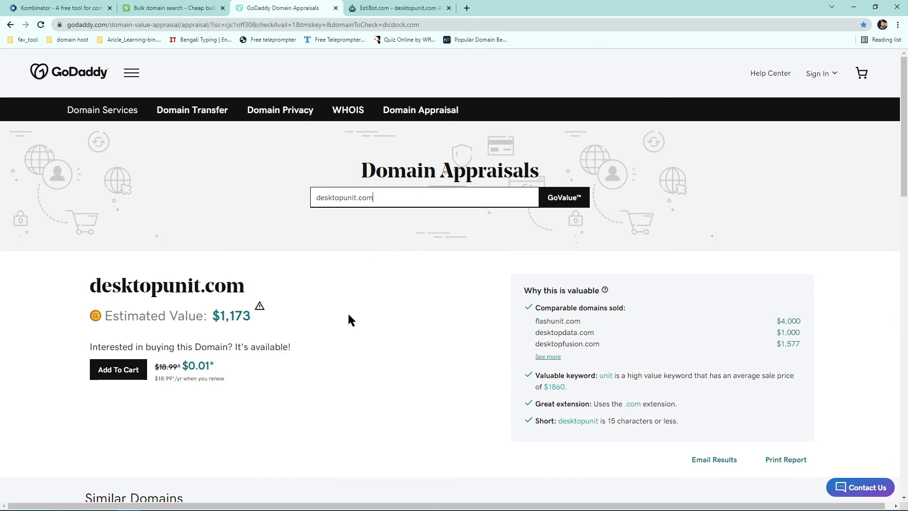
mouse_move(386, 390)
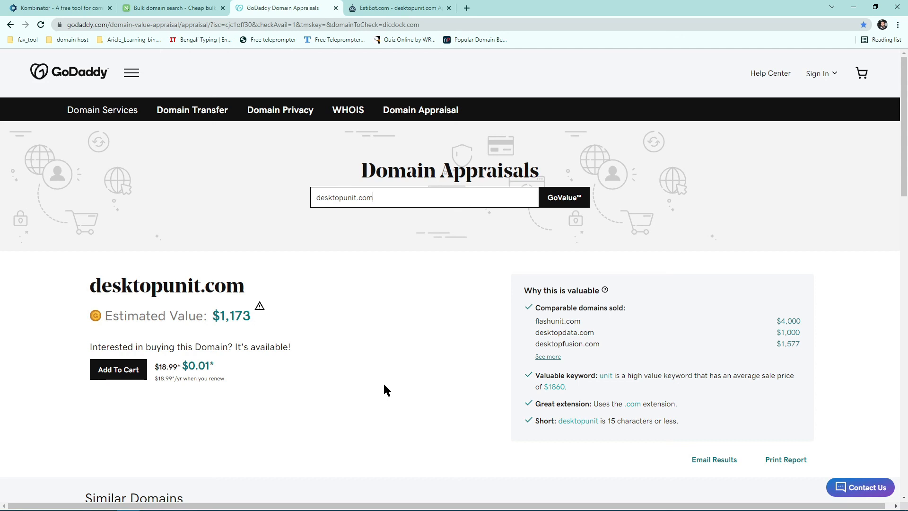